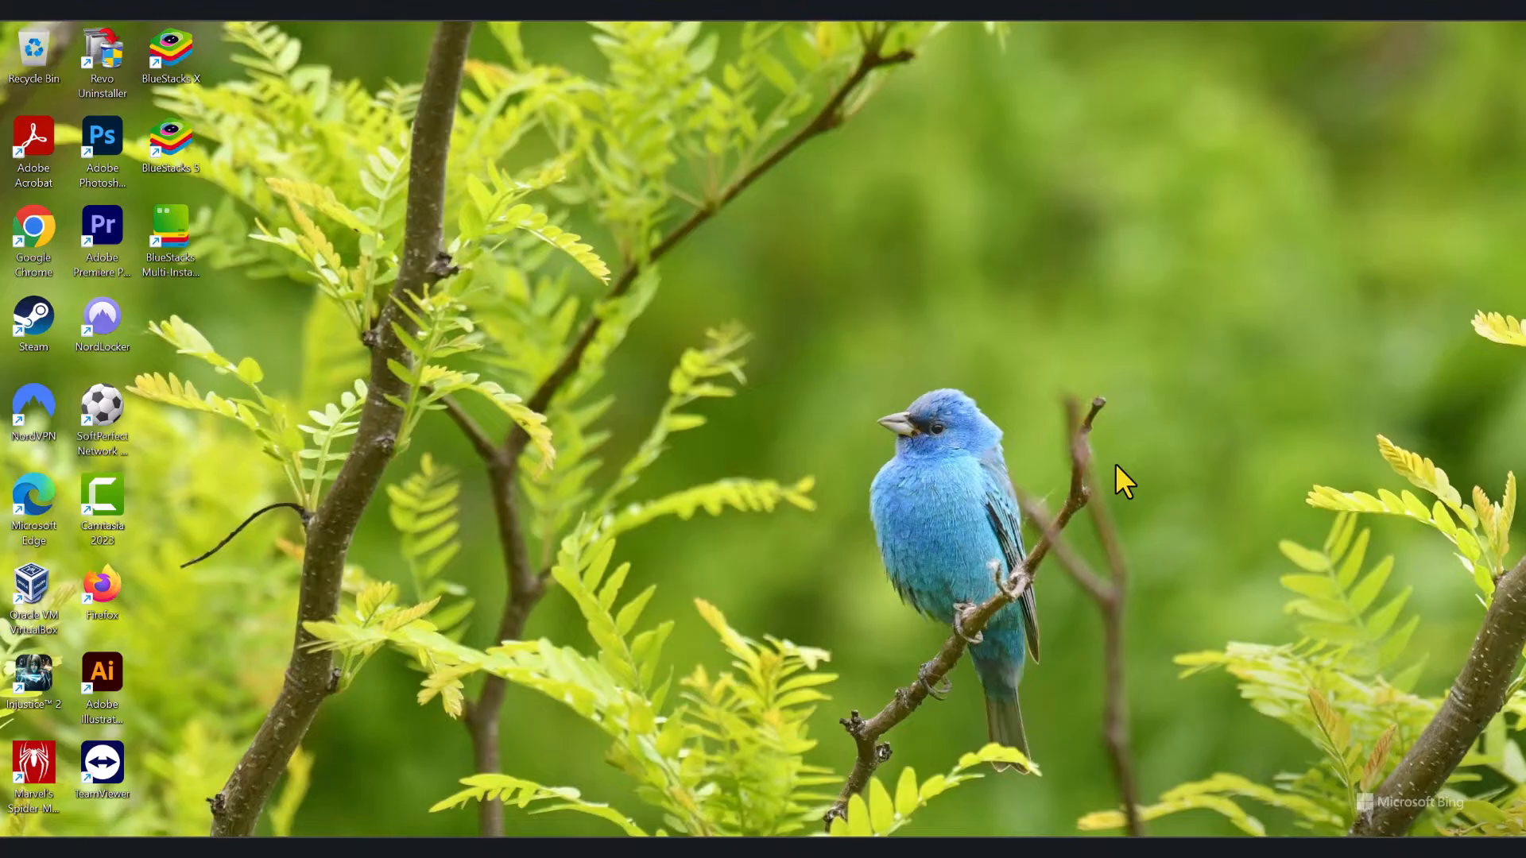
mouse_move(465, 345)
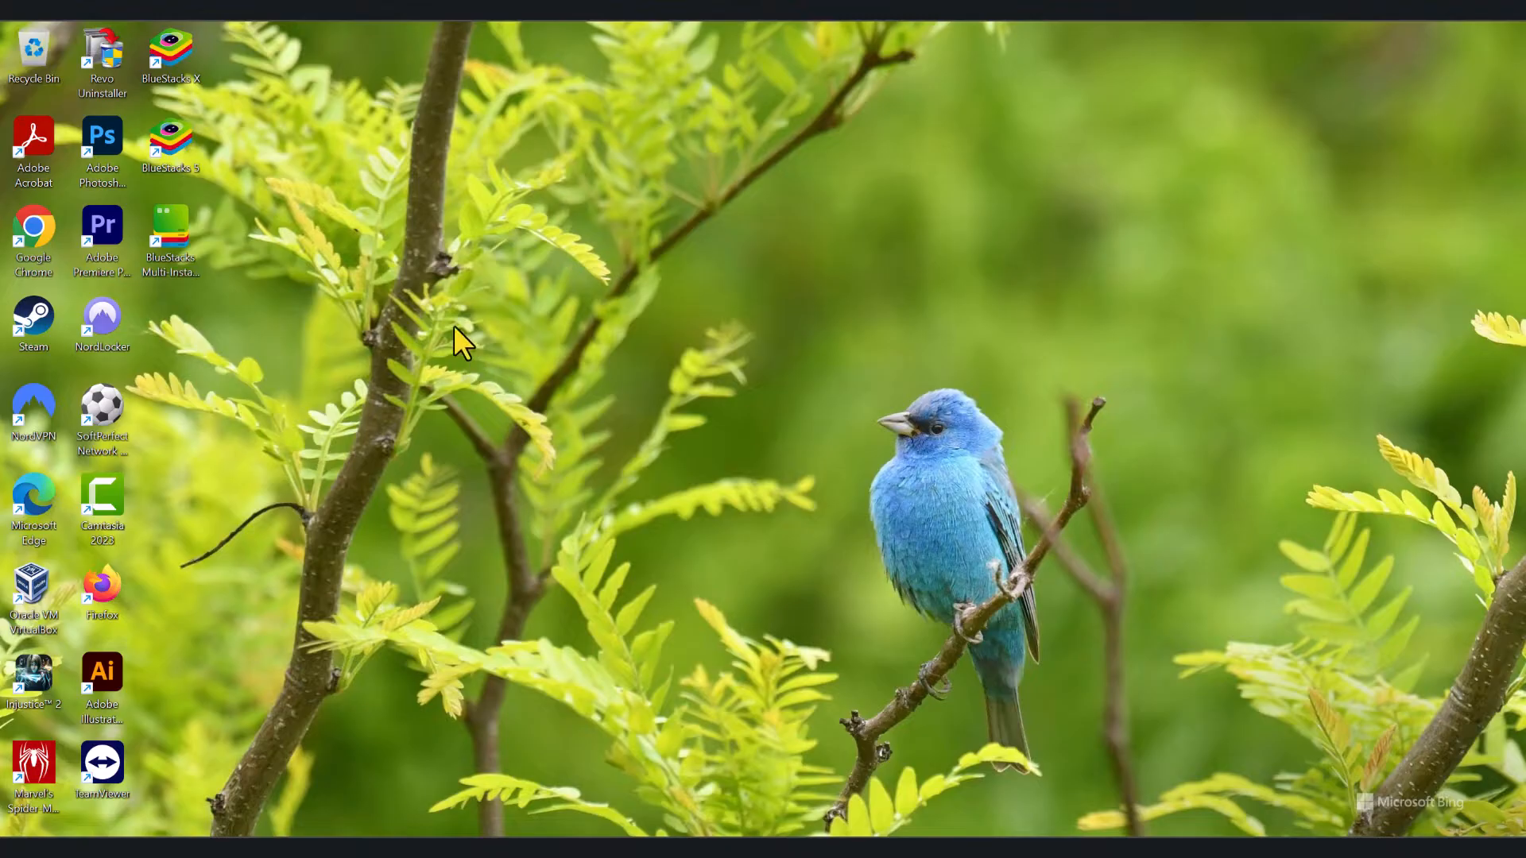
mouse_move(432, 244)
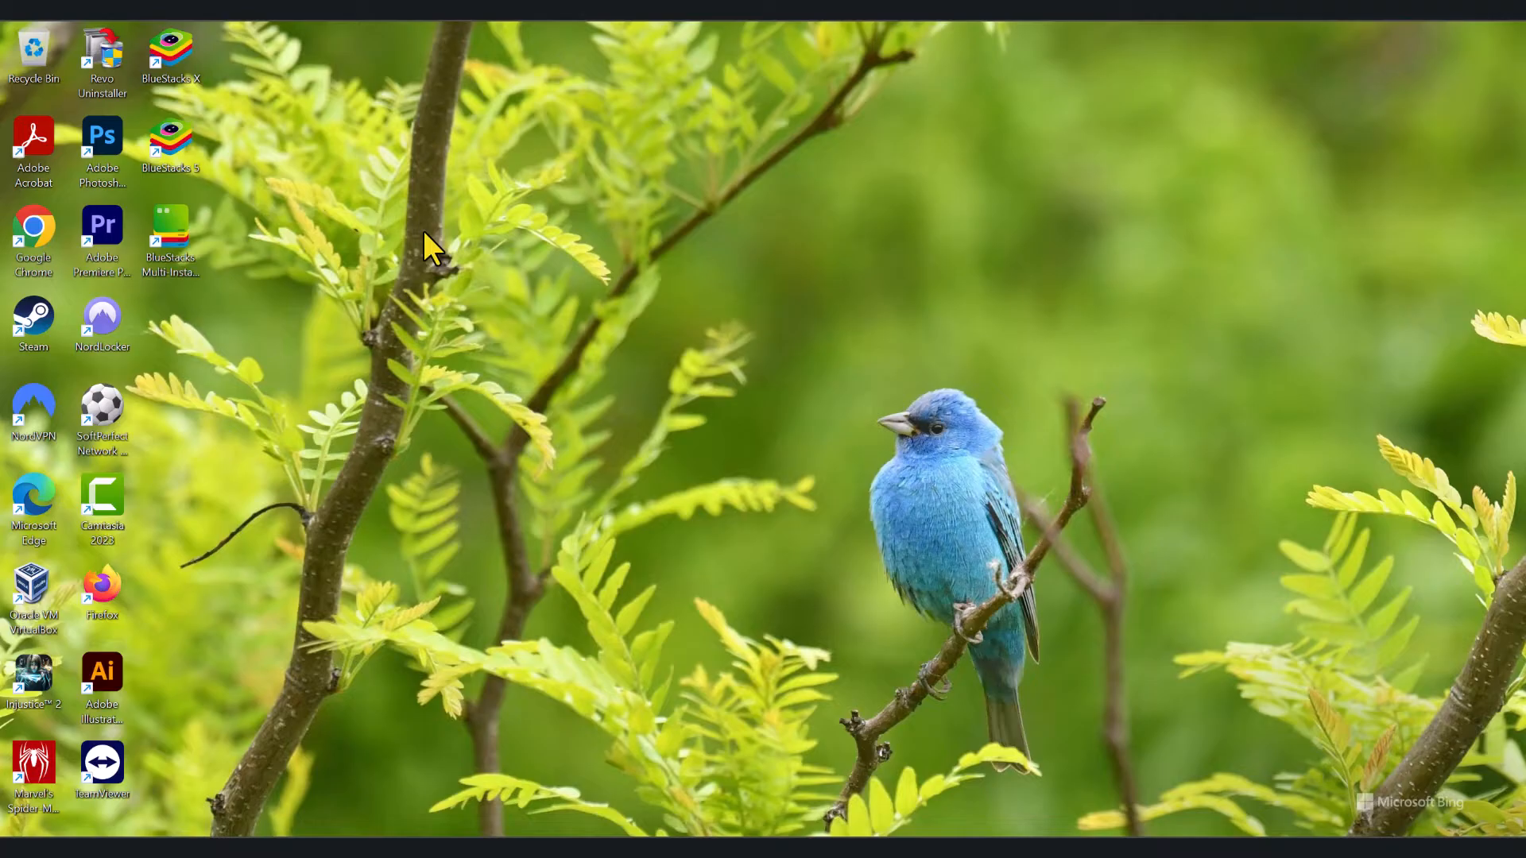
mouse_move(194, 205)
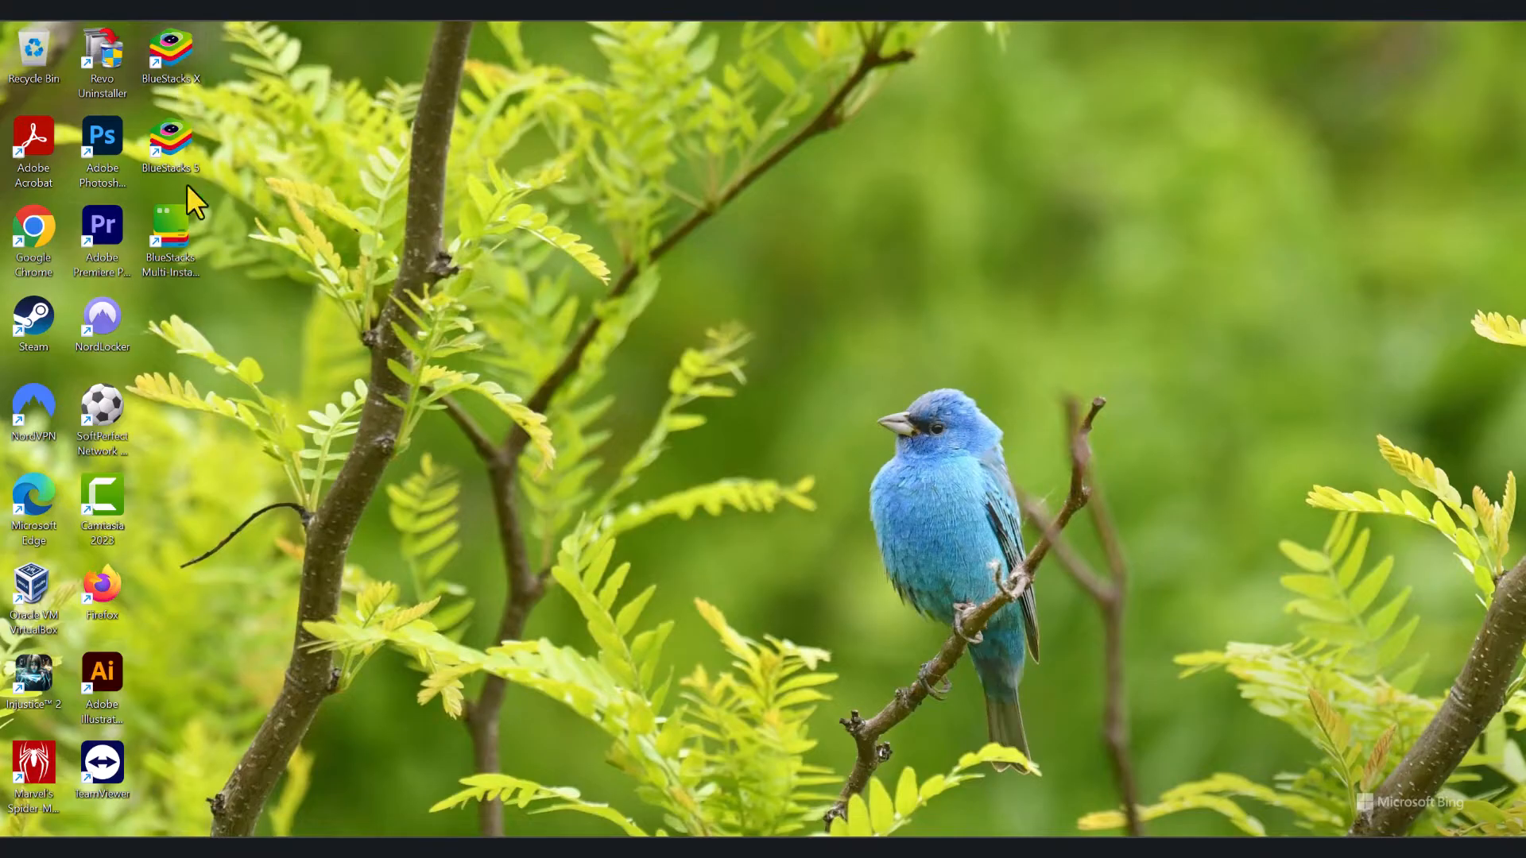
mouse_move(647, 325)
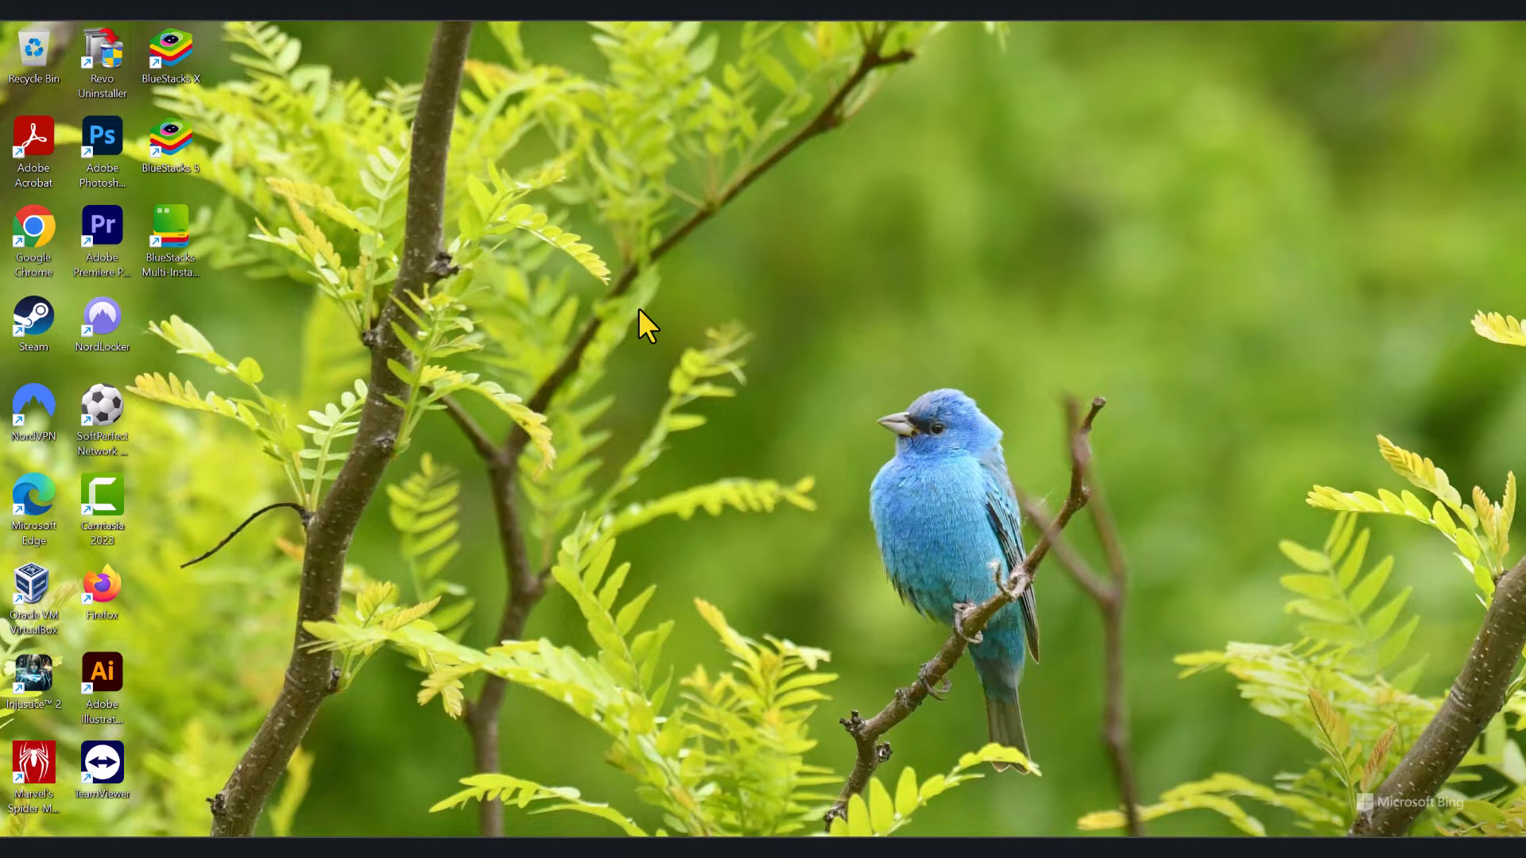
mouse_move(861, 677)
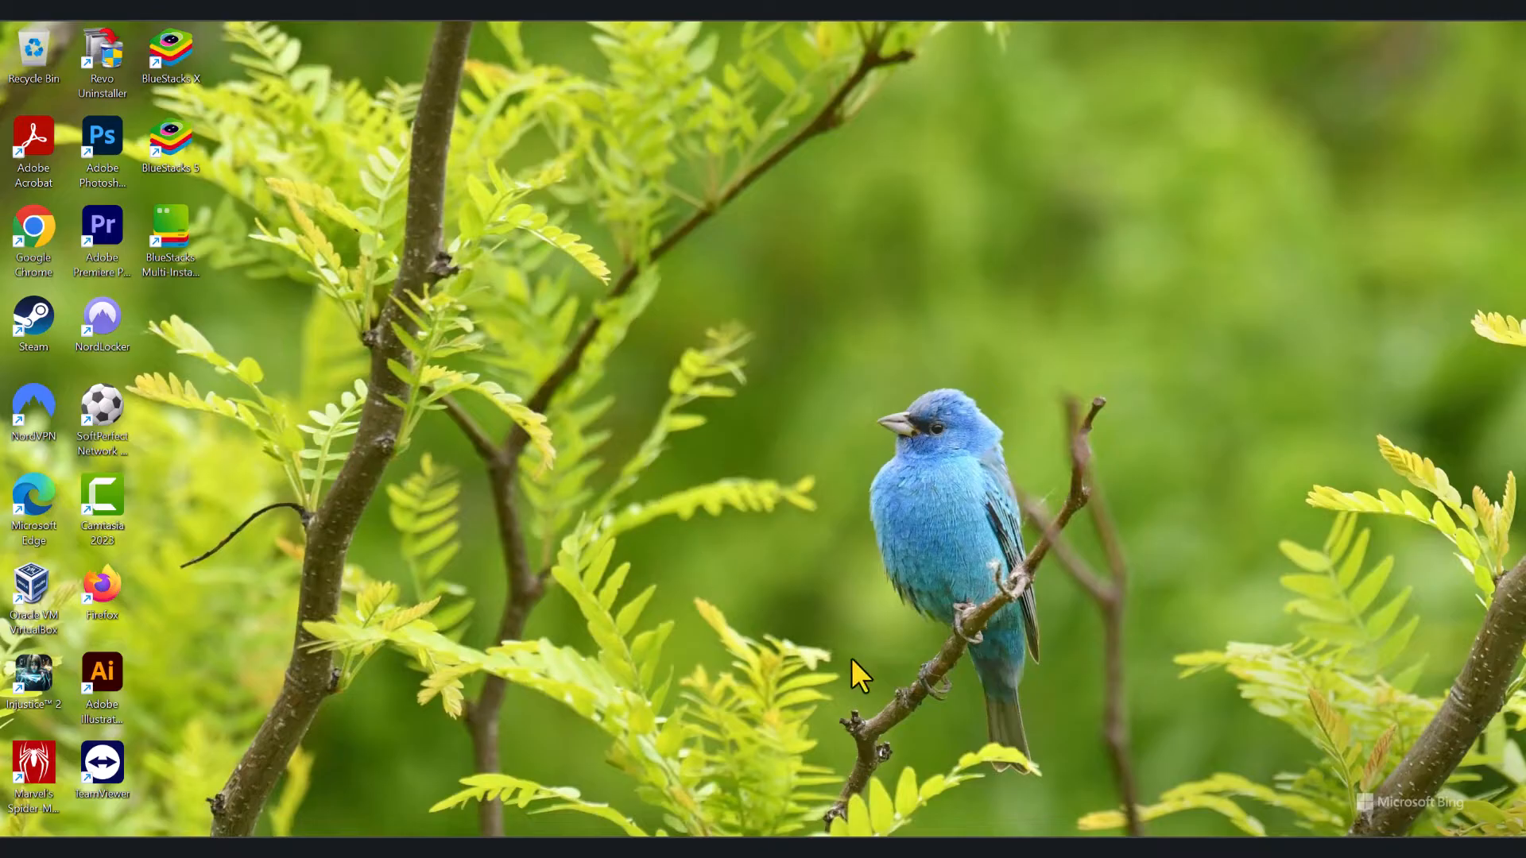
- Launch Google Chrome and dismiss the tracking-protection notice over the BlueStacks search results
double_click(33, 242)
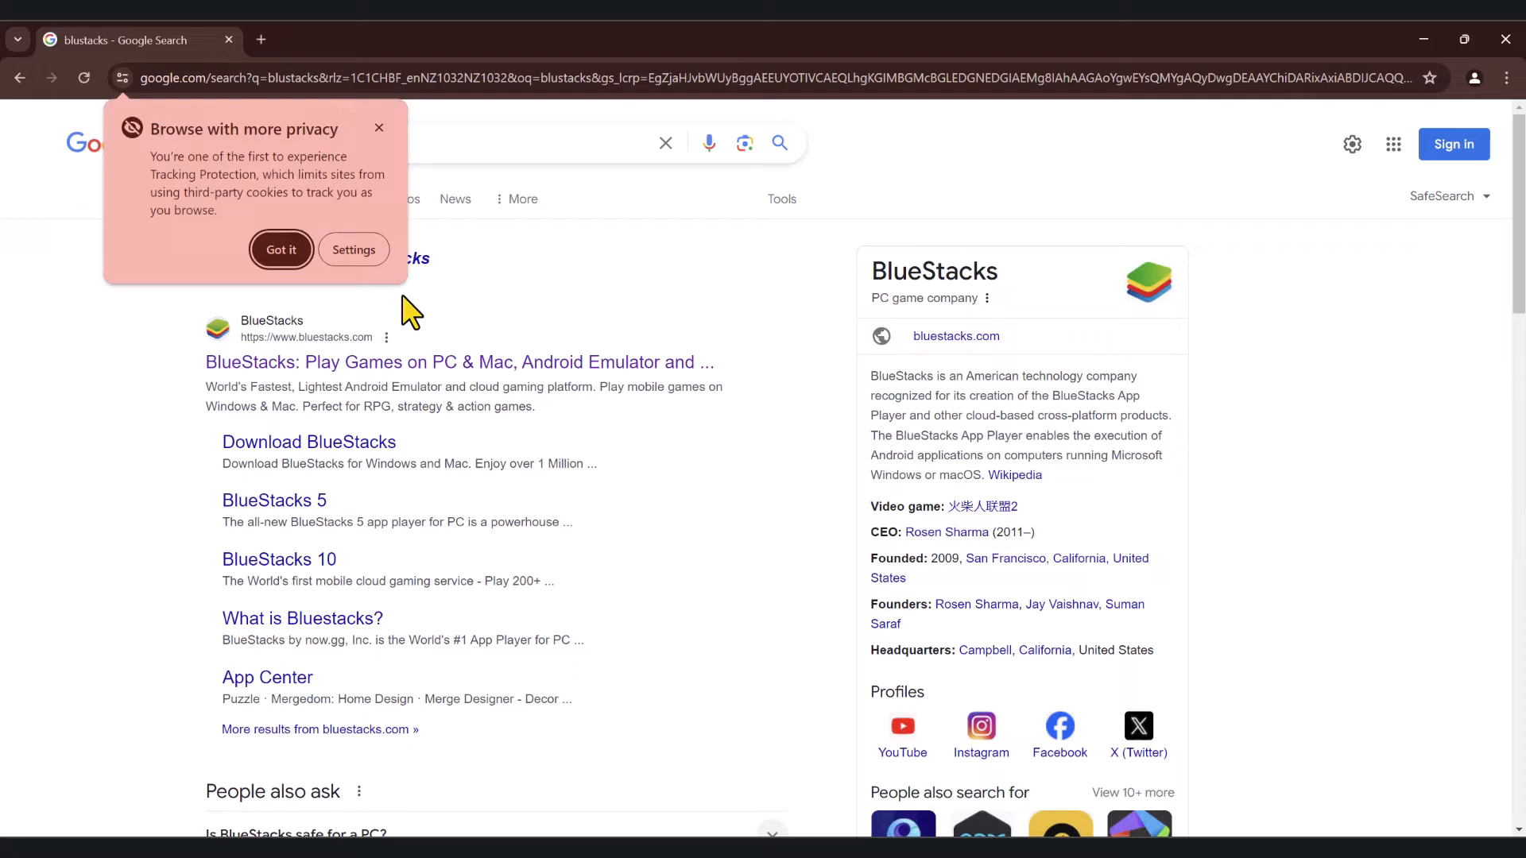
click(280, 250)
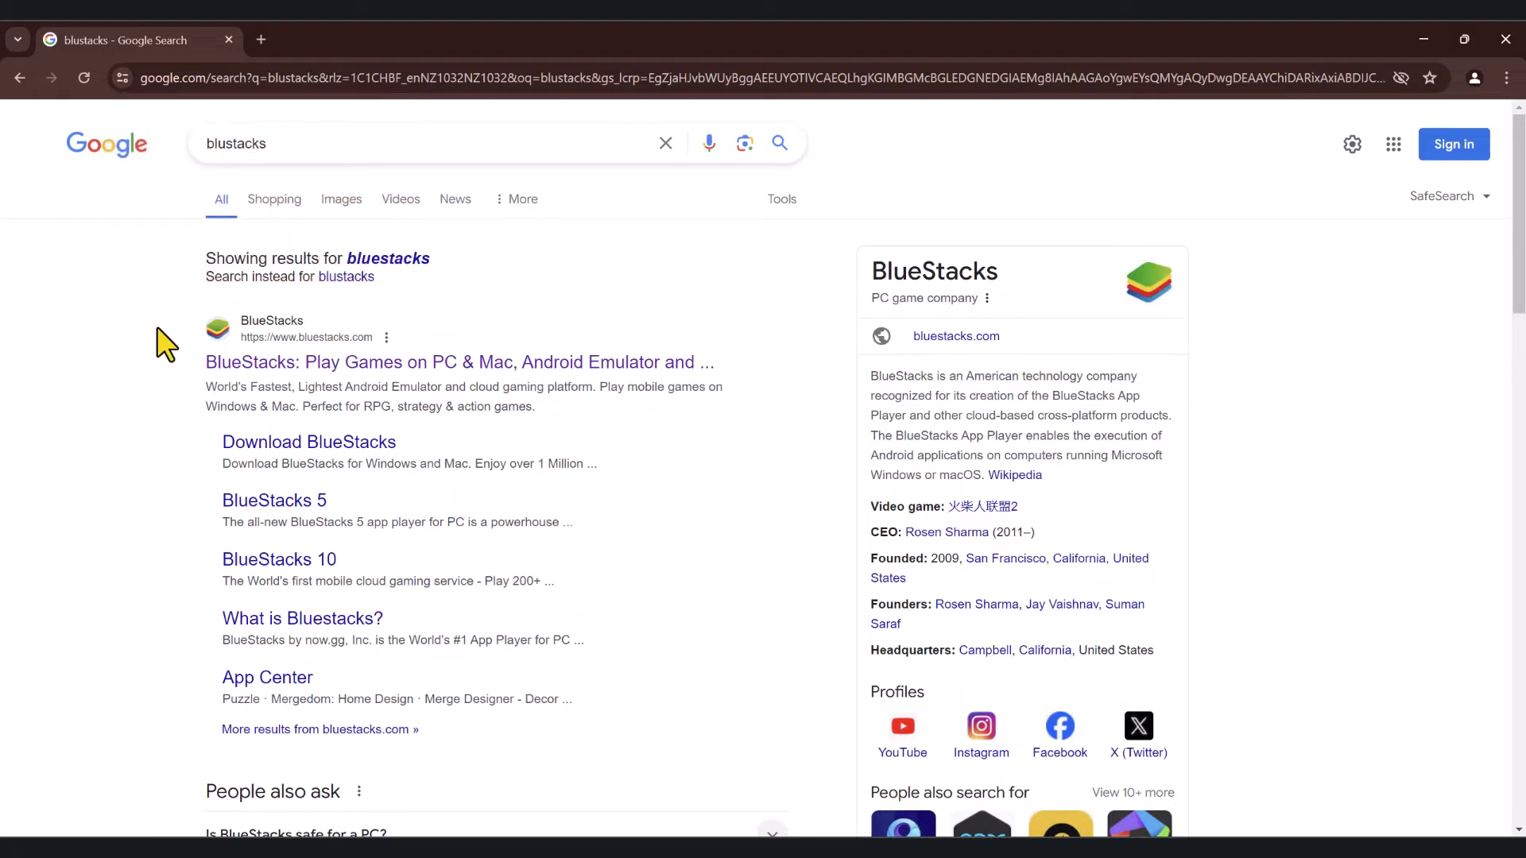
mouse_move(416, 491)
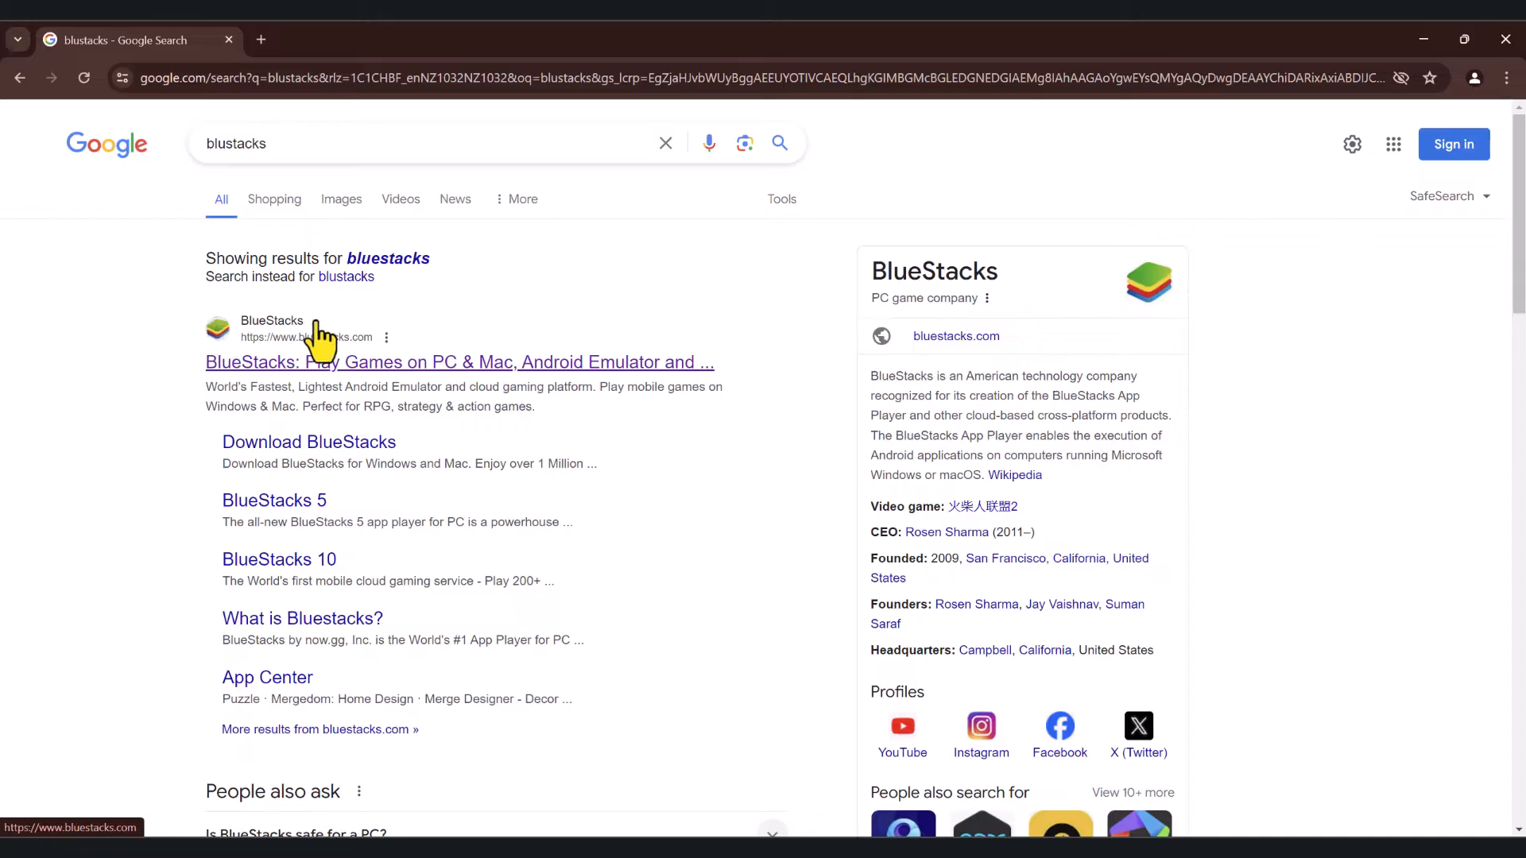
mouse_move(230, 366)
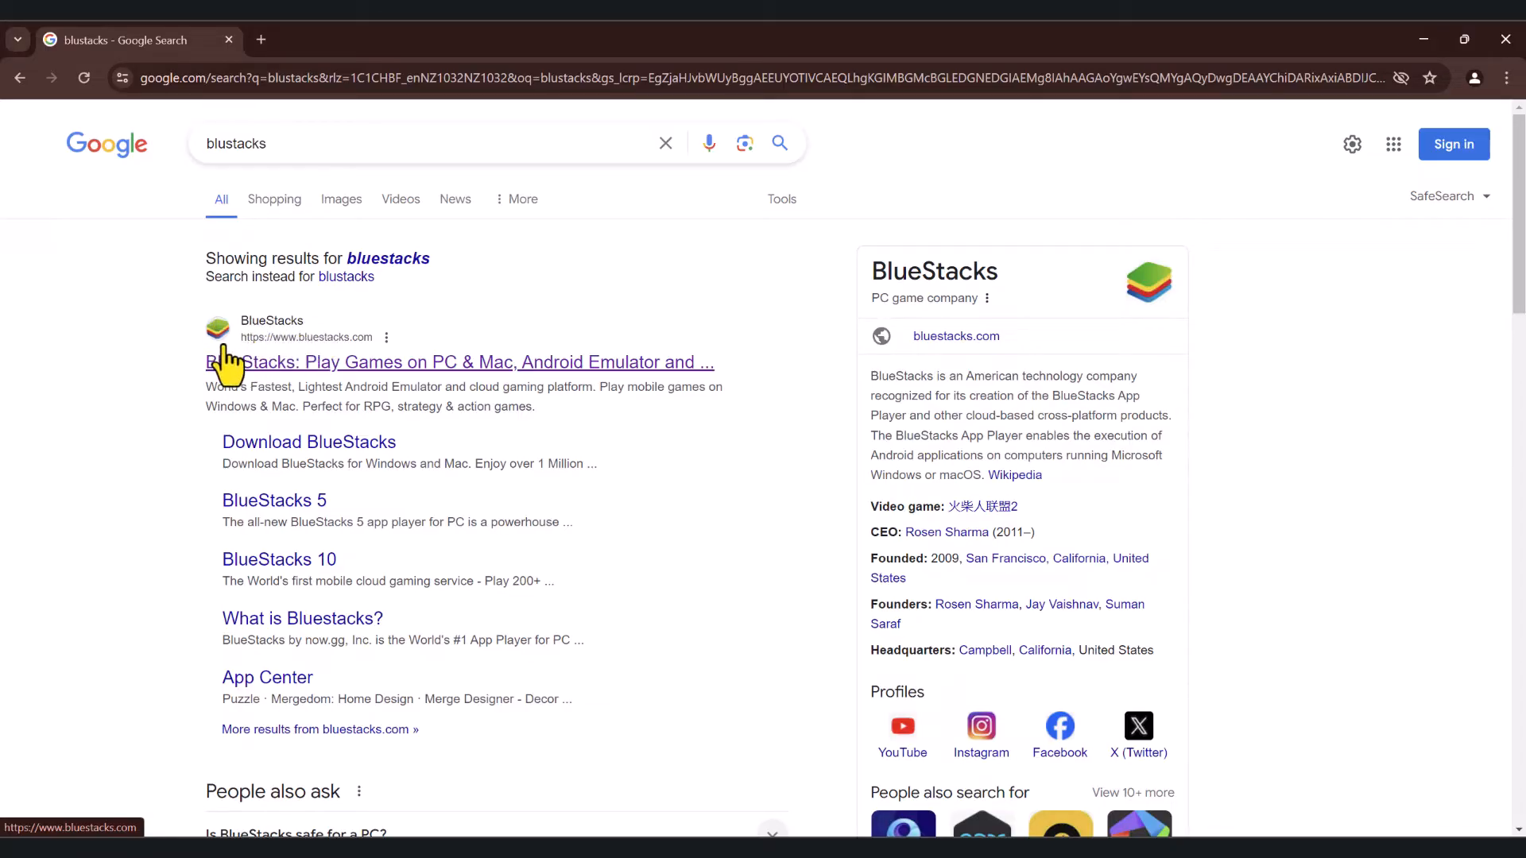
mouse_move(402, 444)
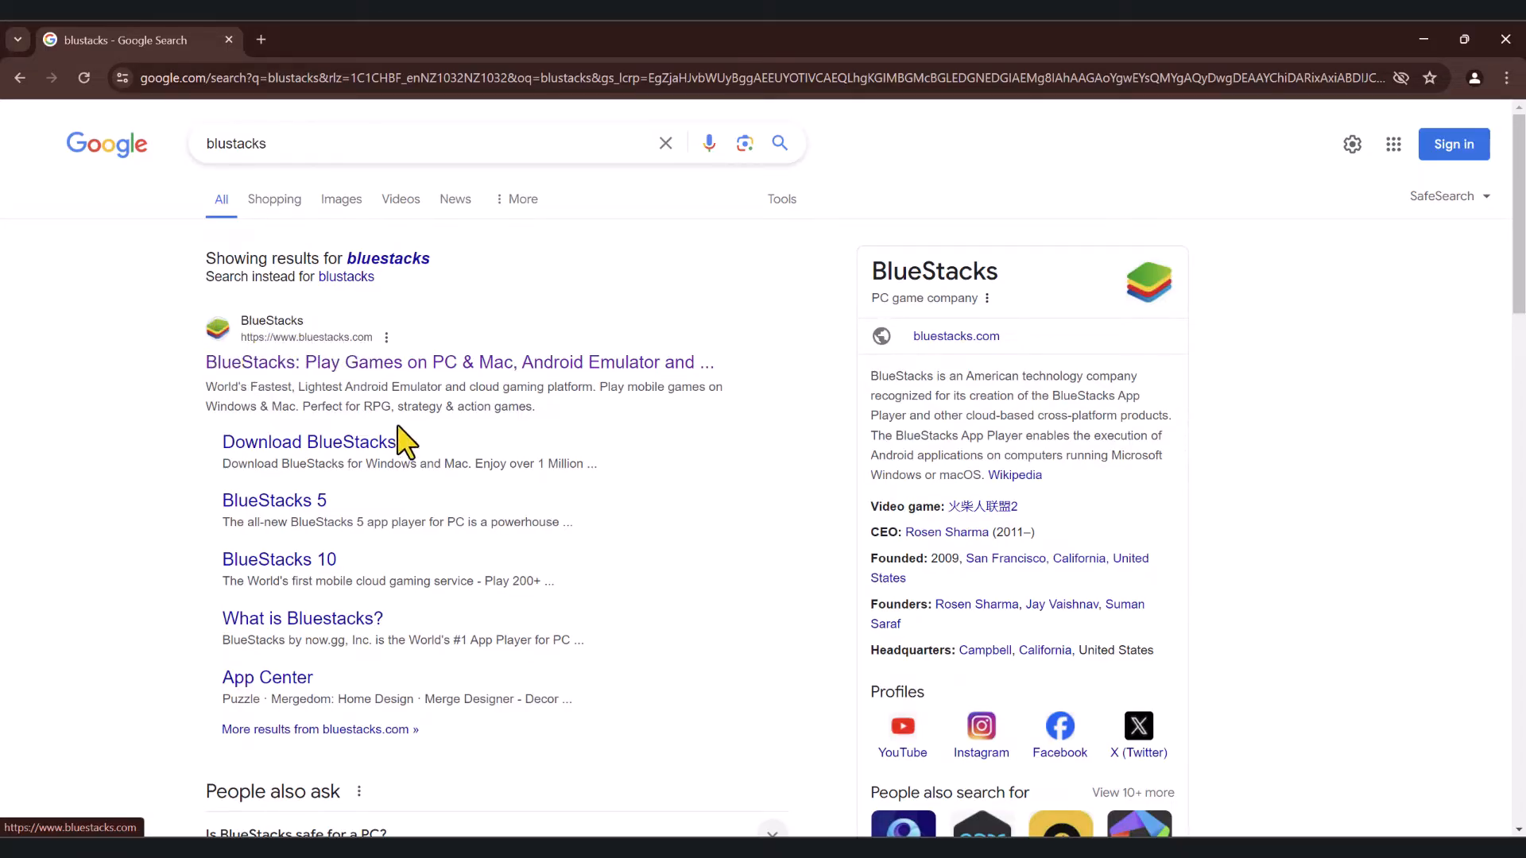
- Load the official BlueStacks.com homepage from the first search result
click(458, 363)
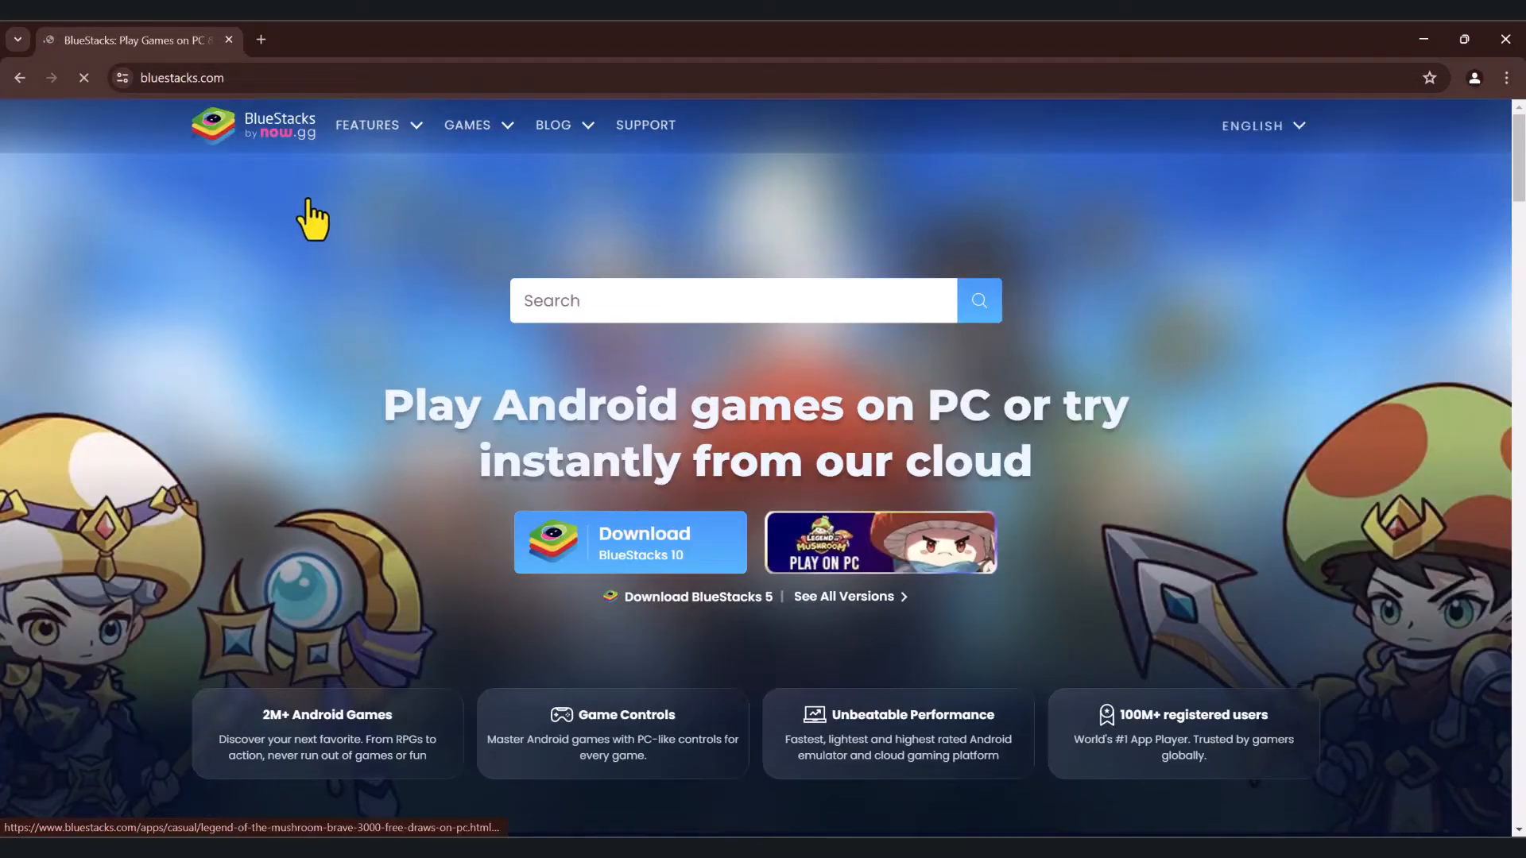
mouse_move(326, 270)
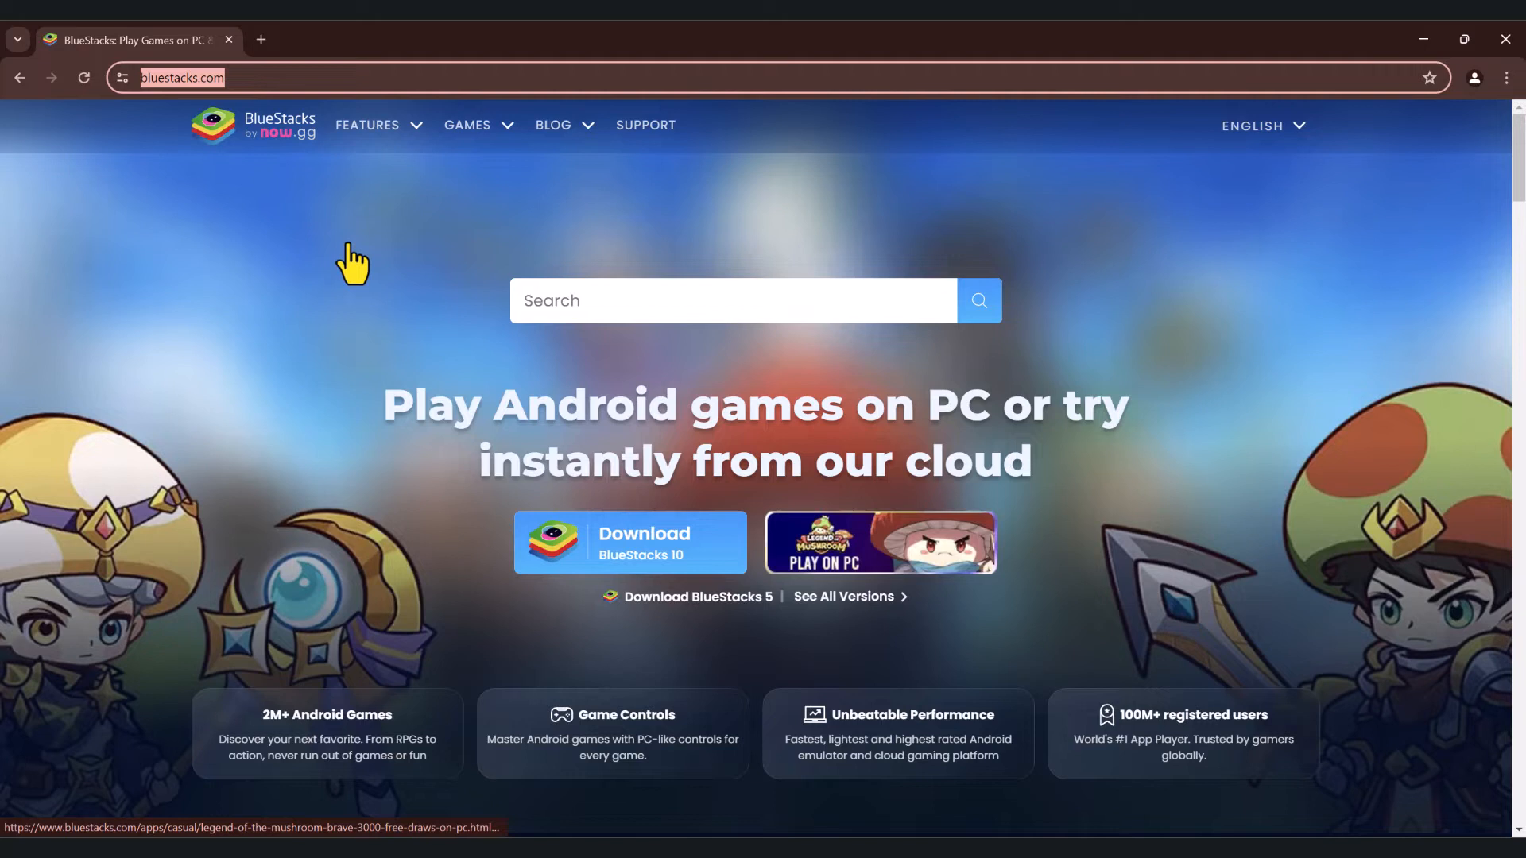
mouse_move(5, 449)
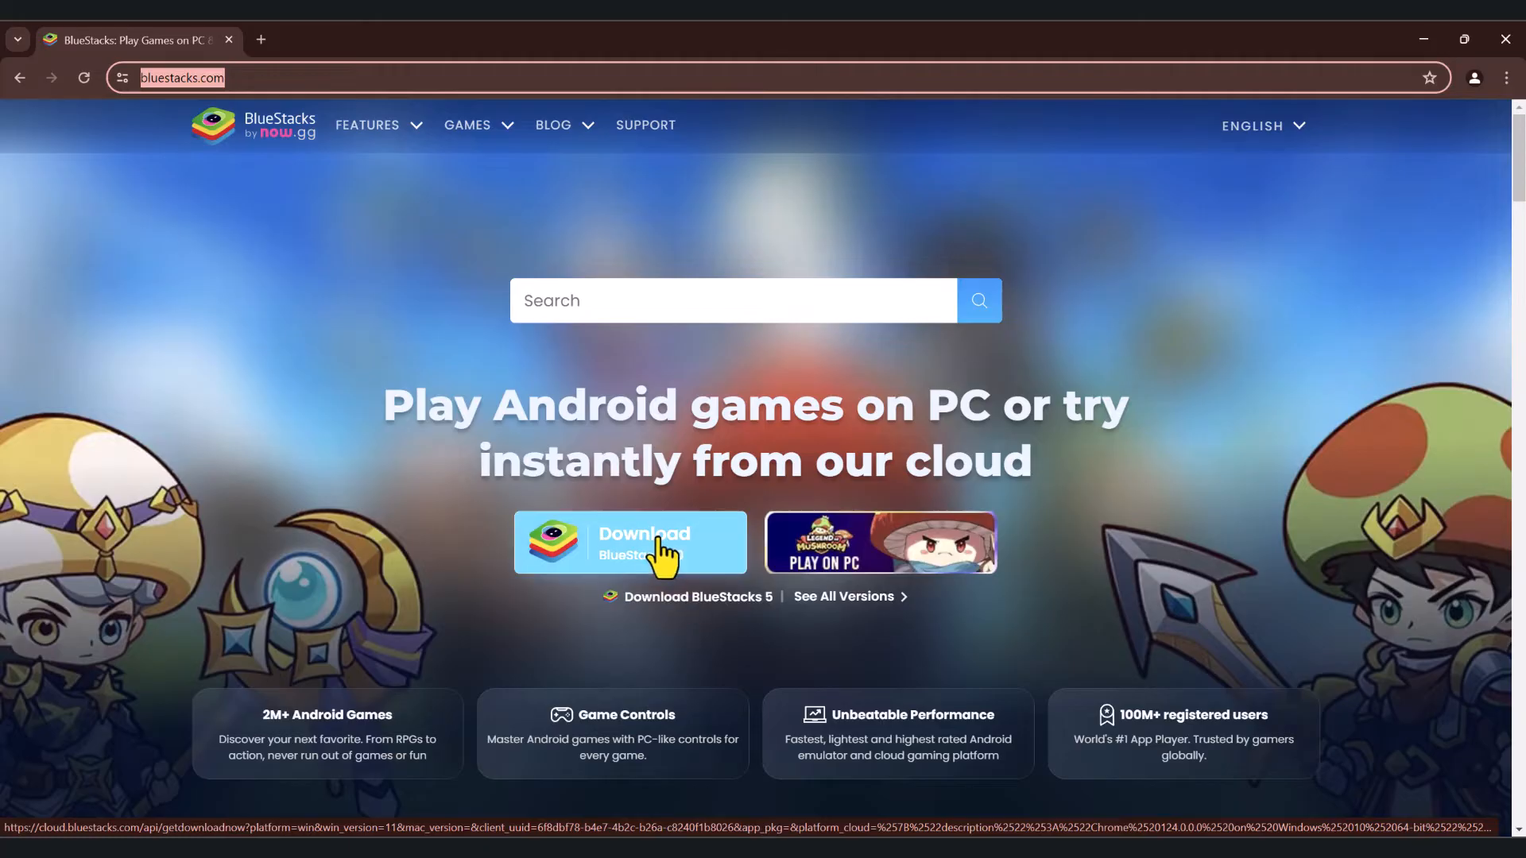
mouse_move(661, 348)
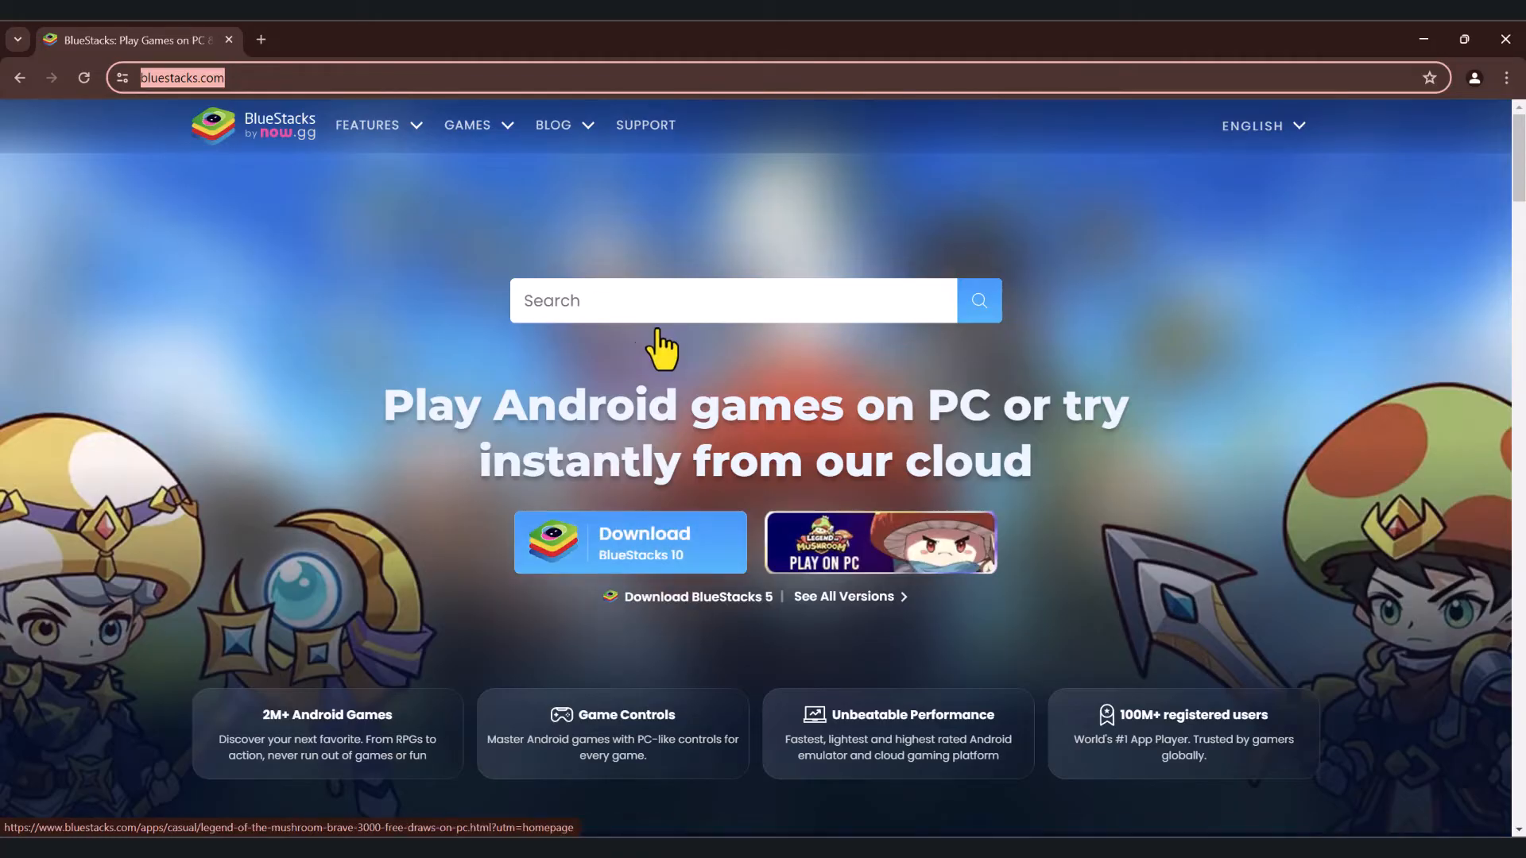
mouse_move(1402, 142)
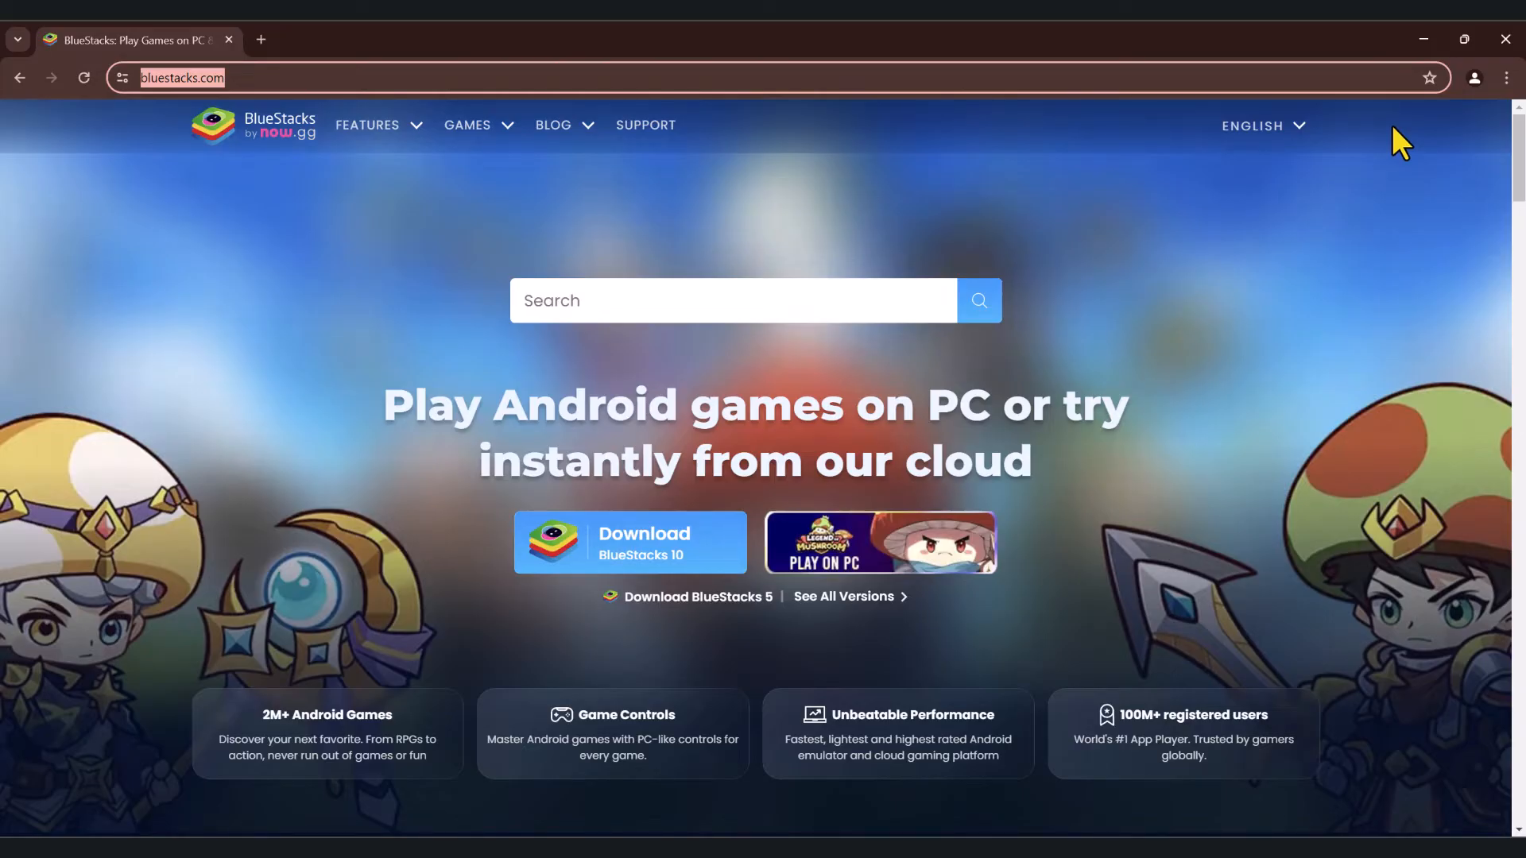
mouse_move(630, 541)
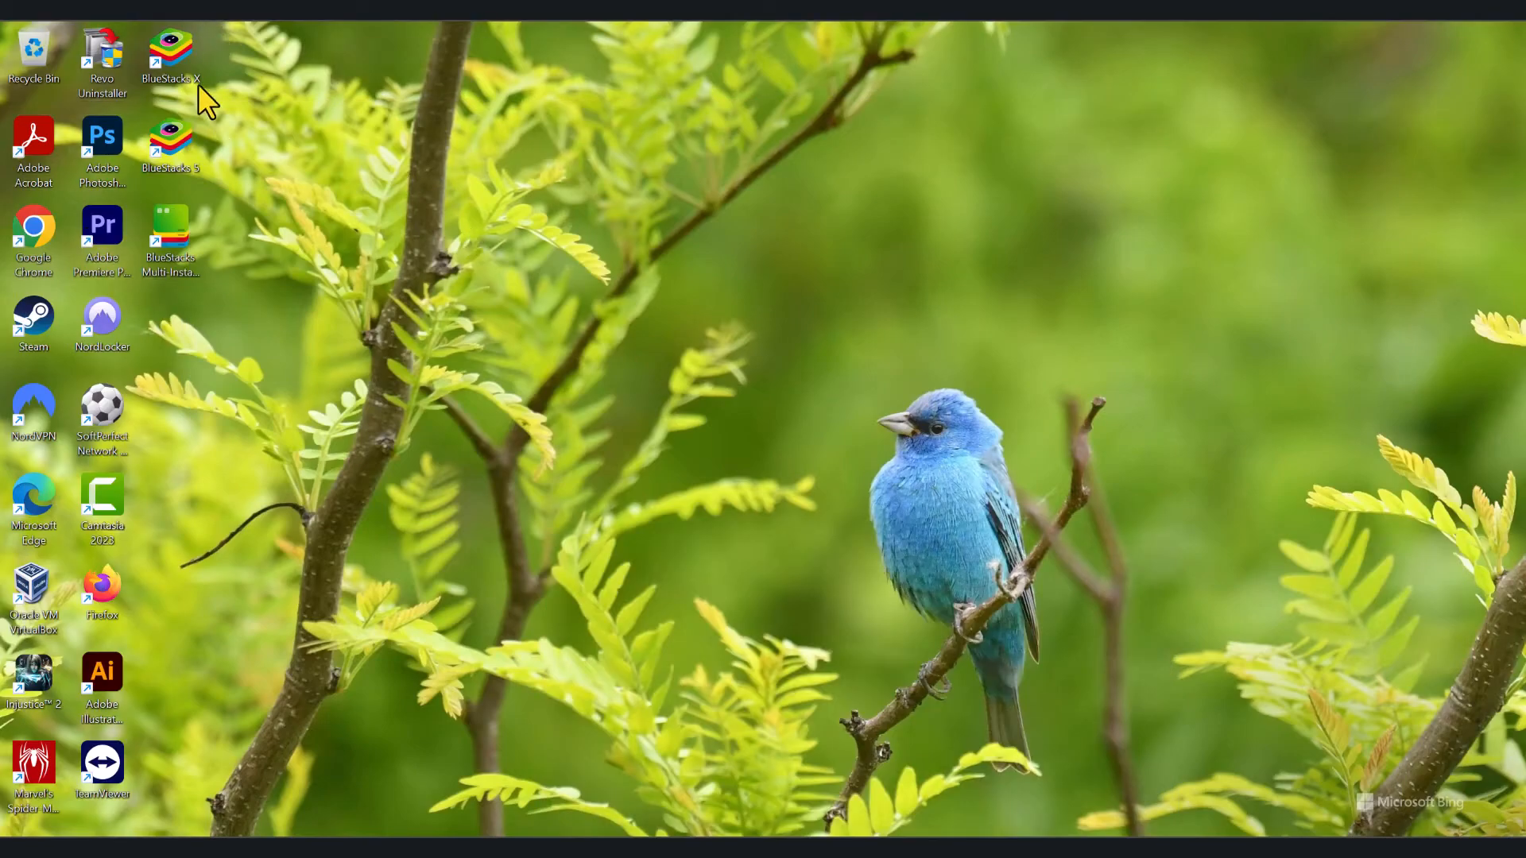
mouse_move(263, 123)
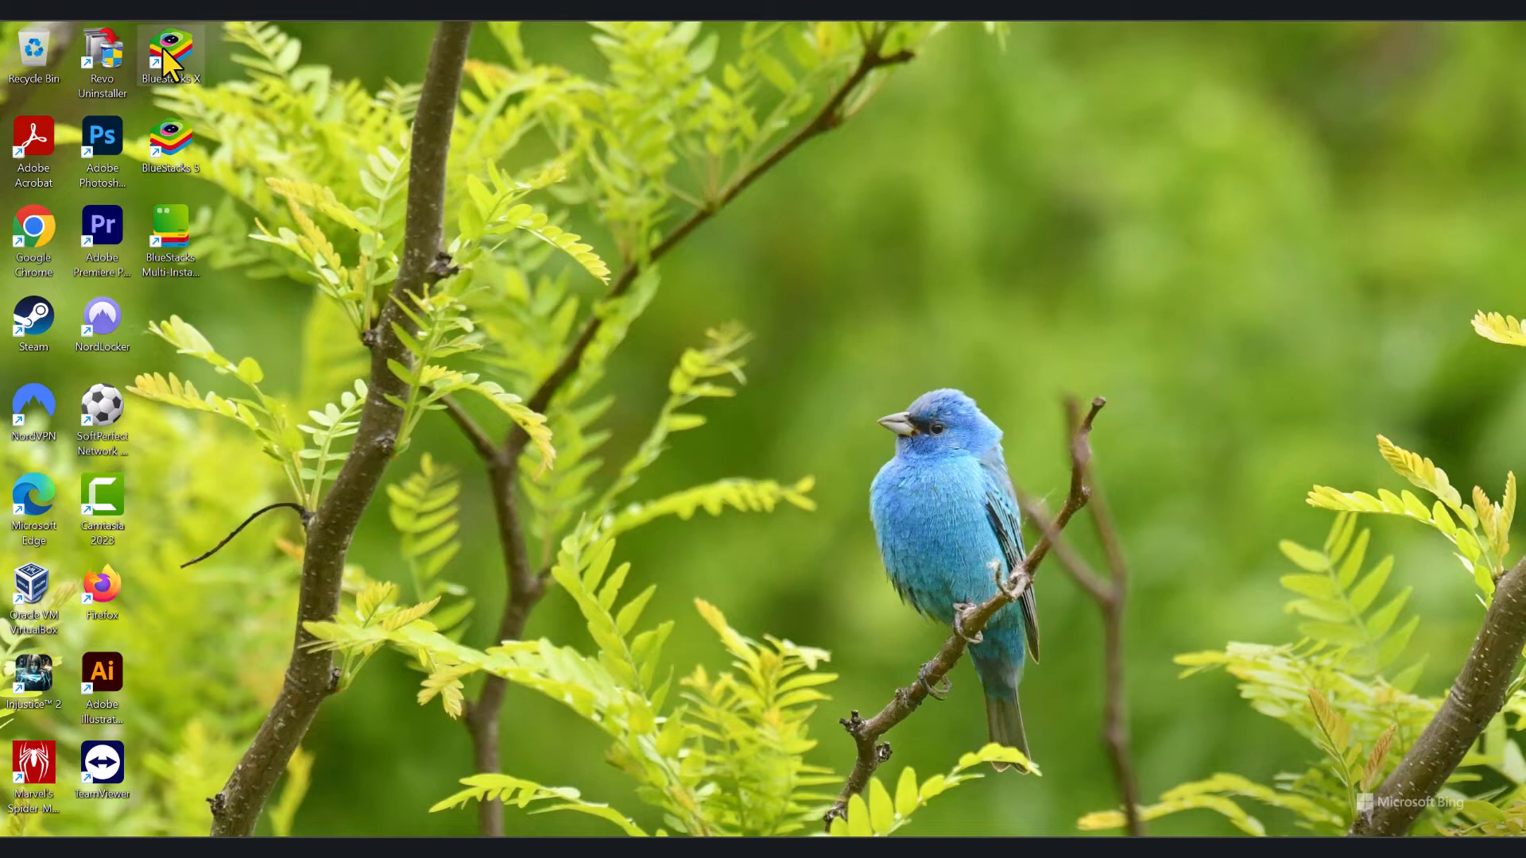
mouse_move(472, 348)
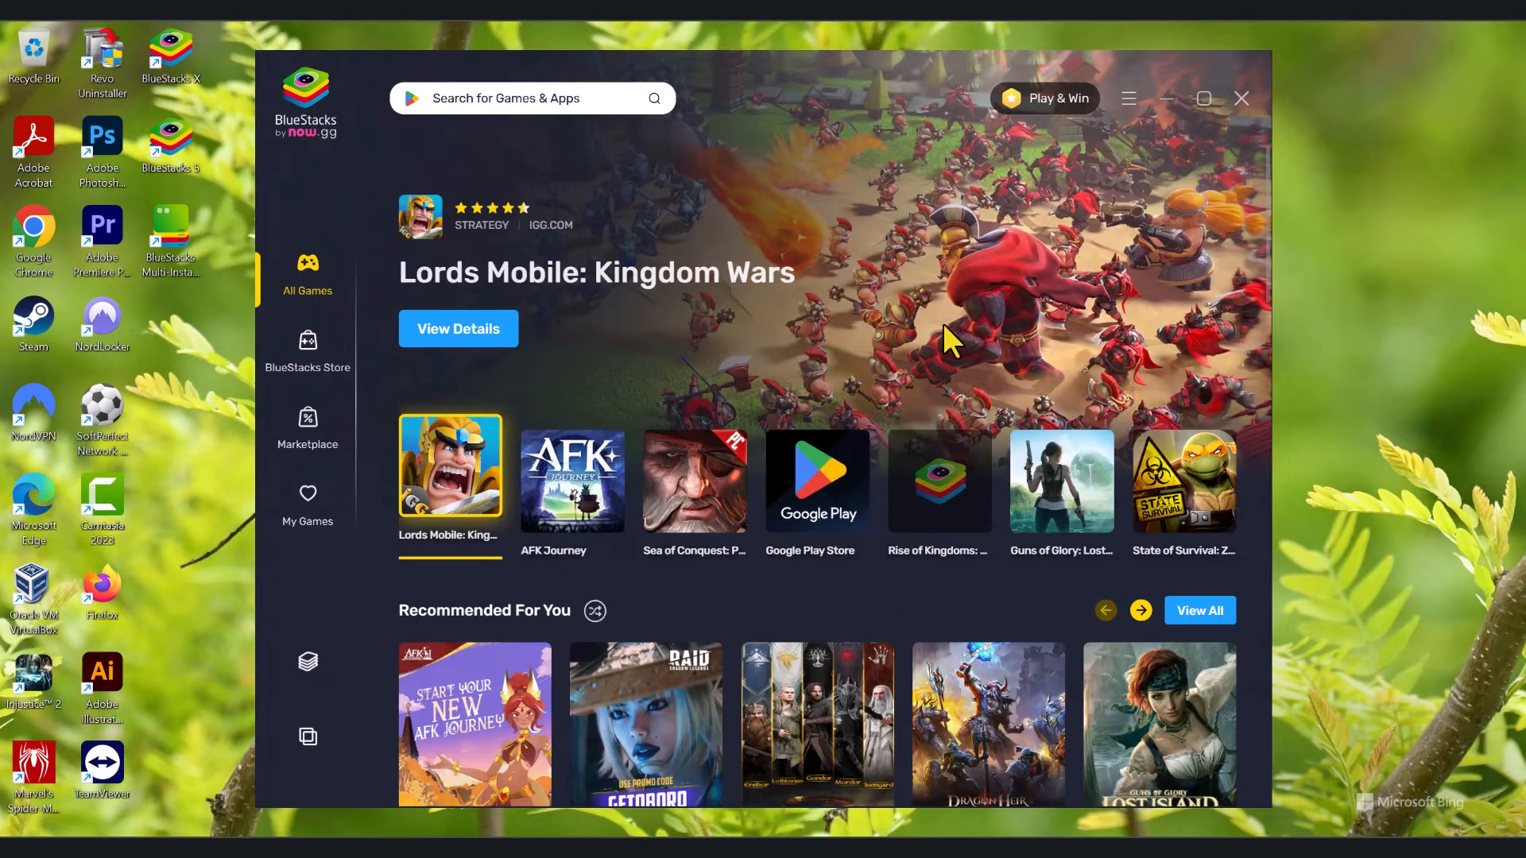
- Maximize BlueStacks, search the catalogue for 'free fire' and open the Free Fire: The Chaos page
click(1203, 98)
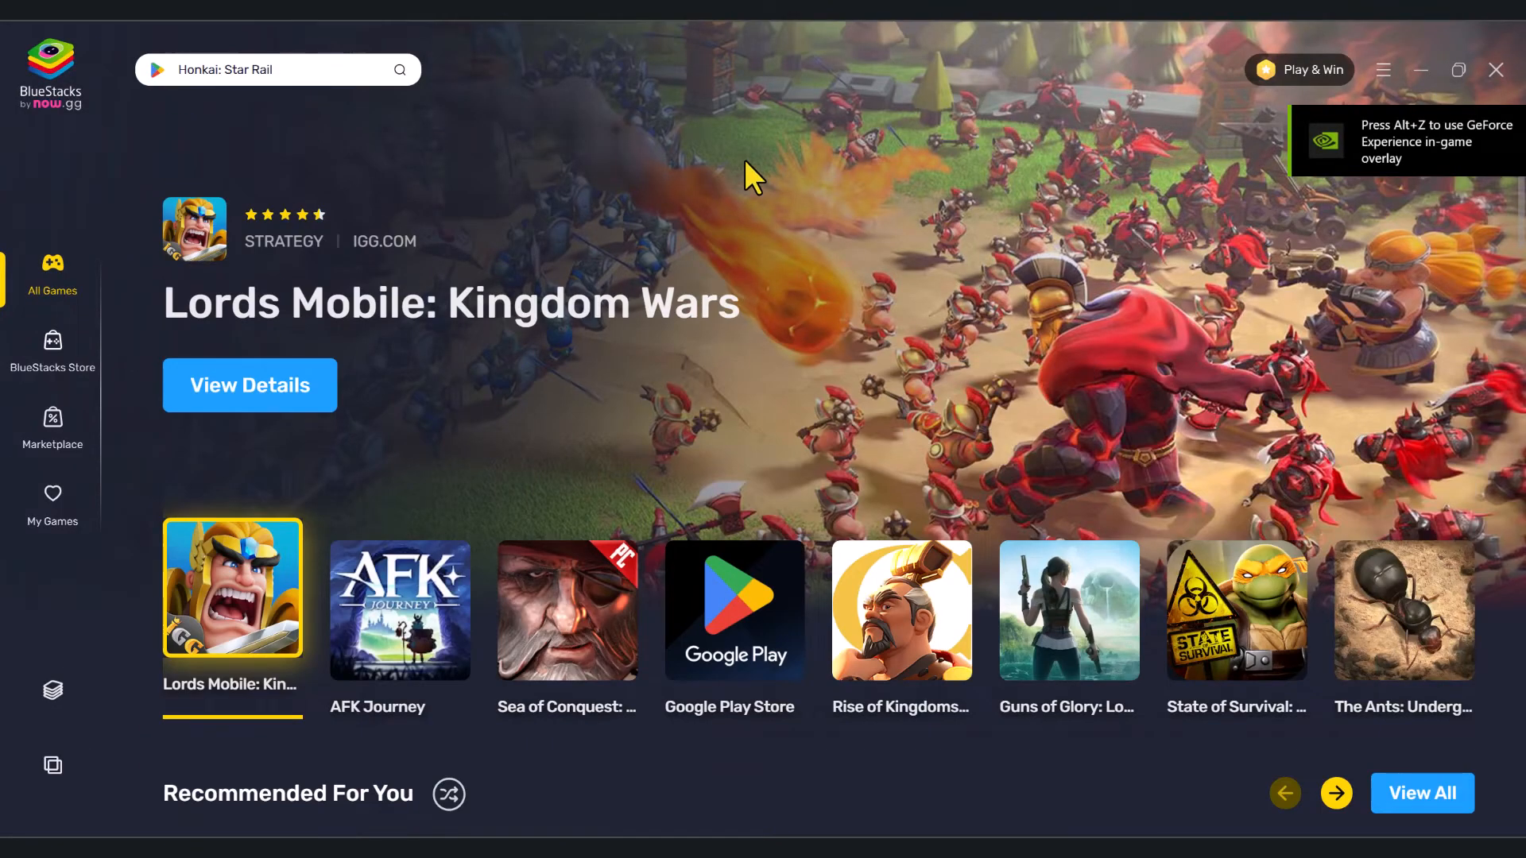
click(272, 68)
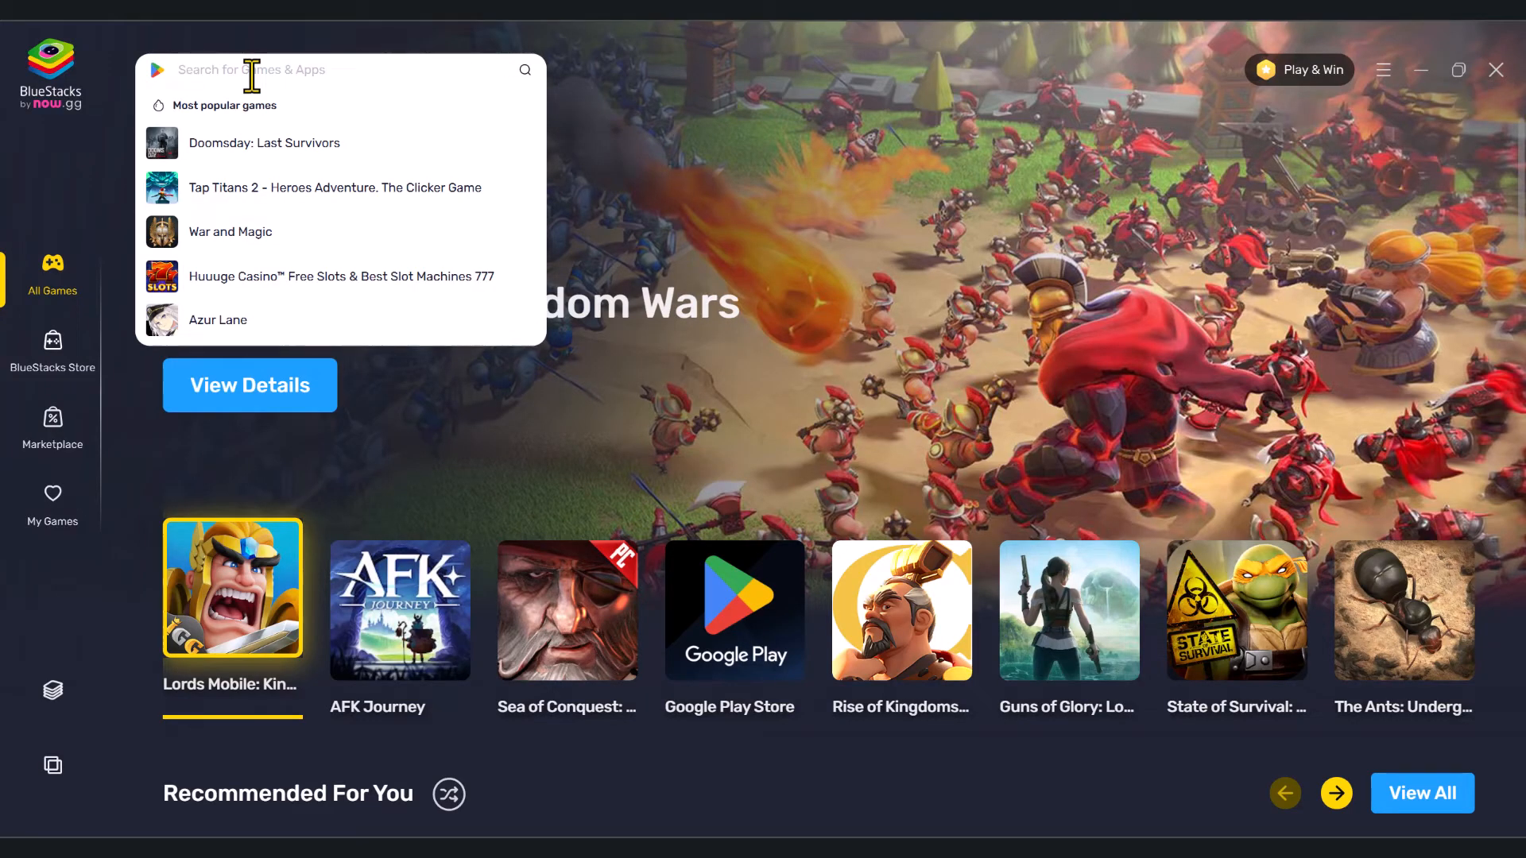
text(fr)
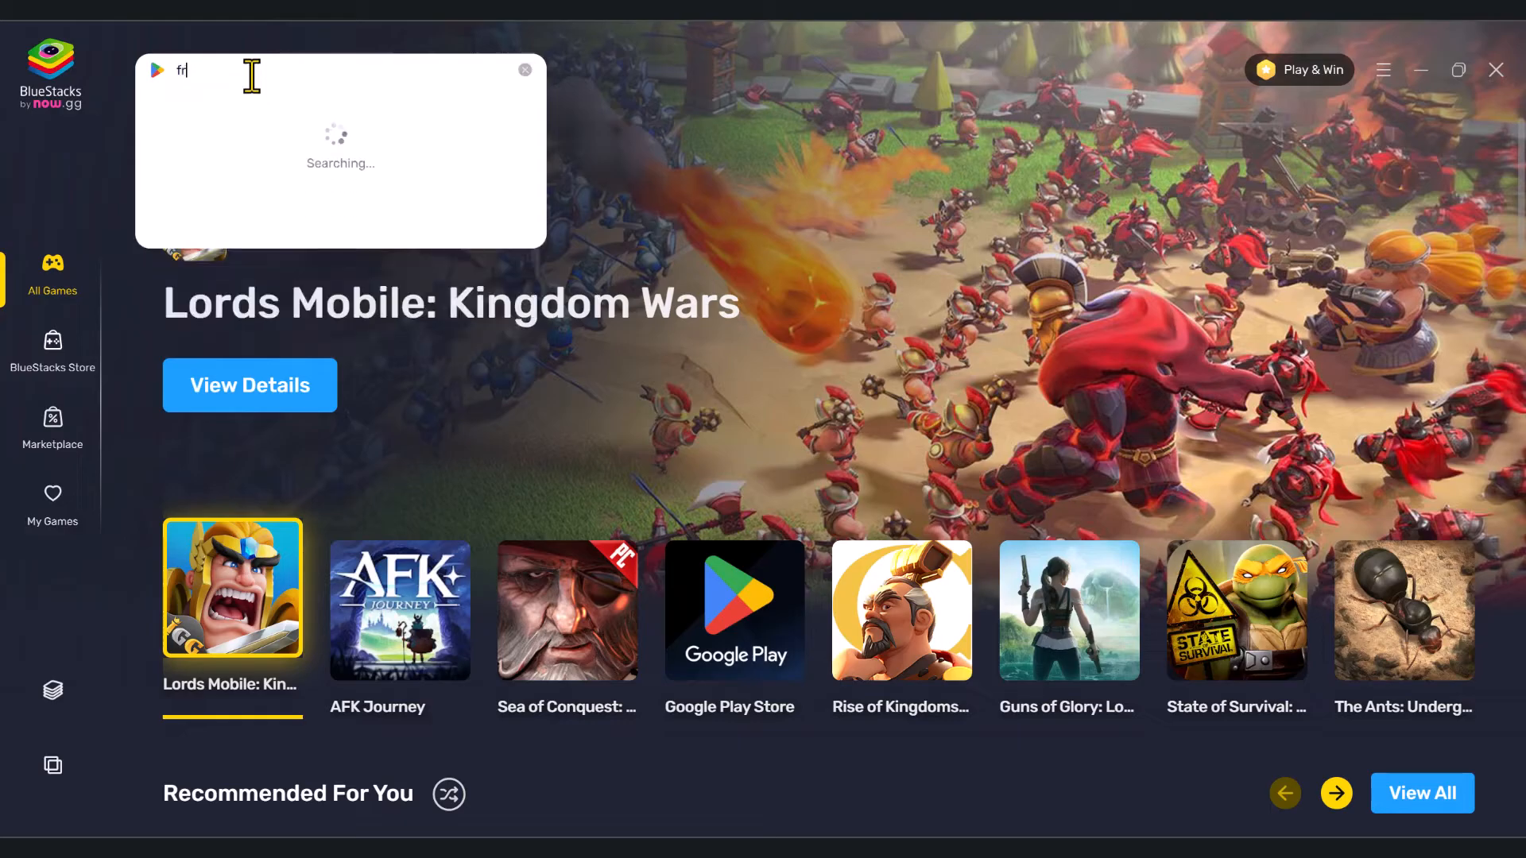
text(ee fire)
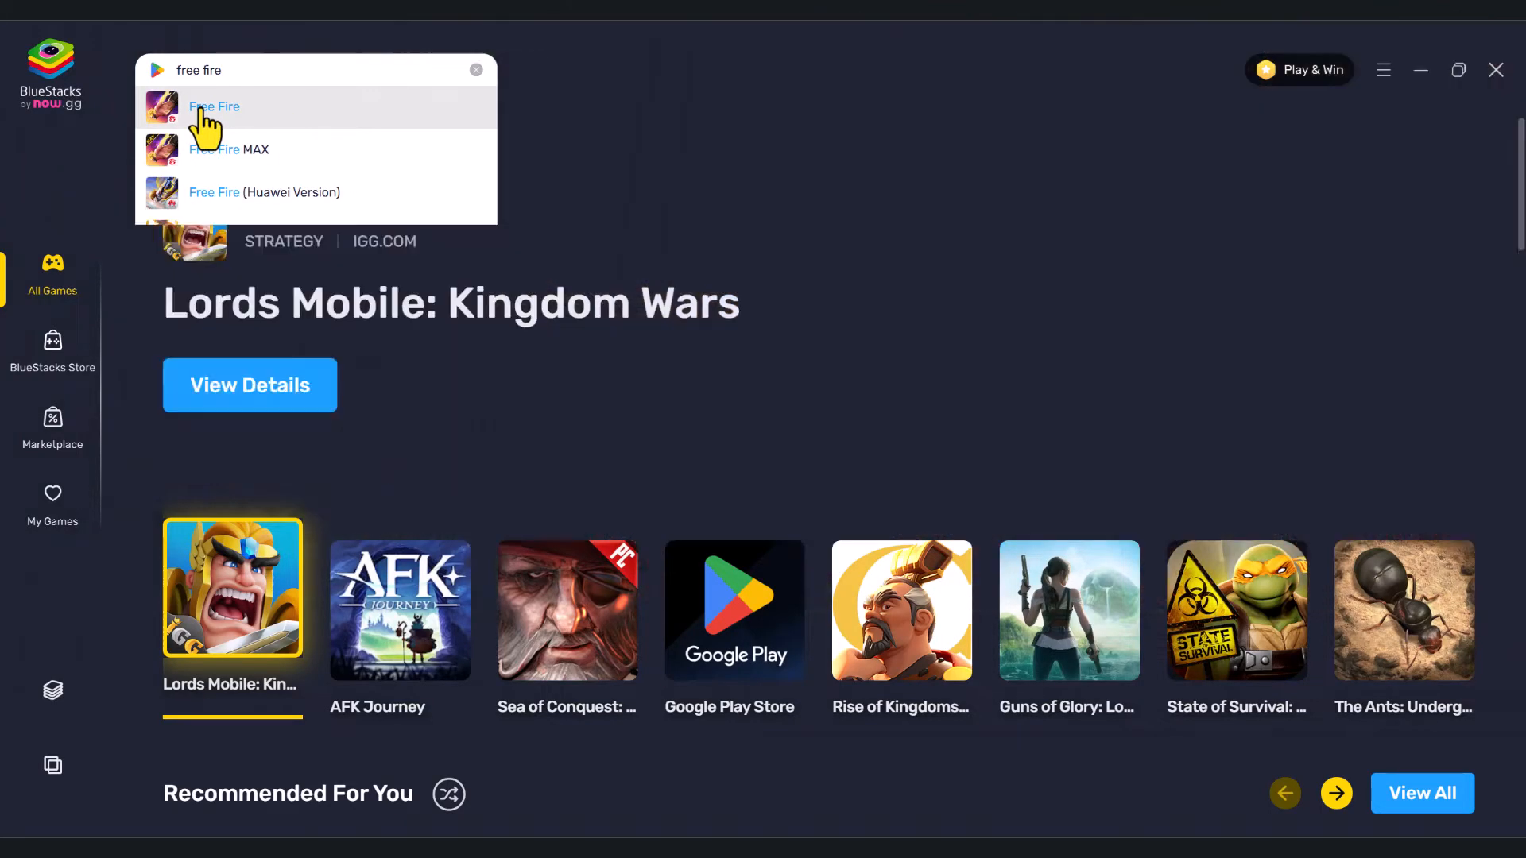
click(215, 107)
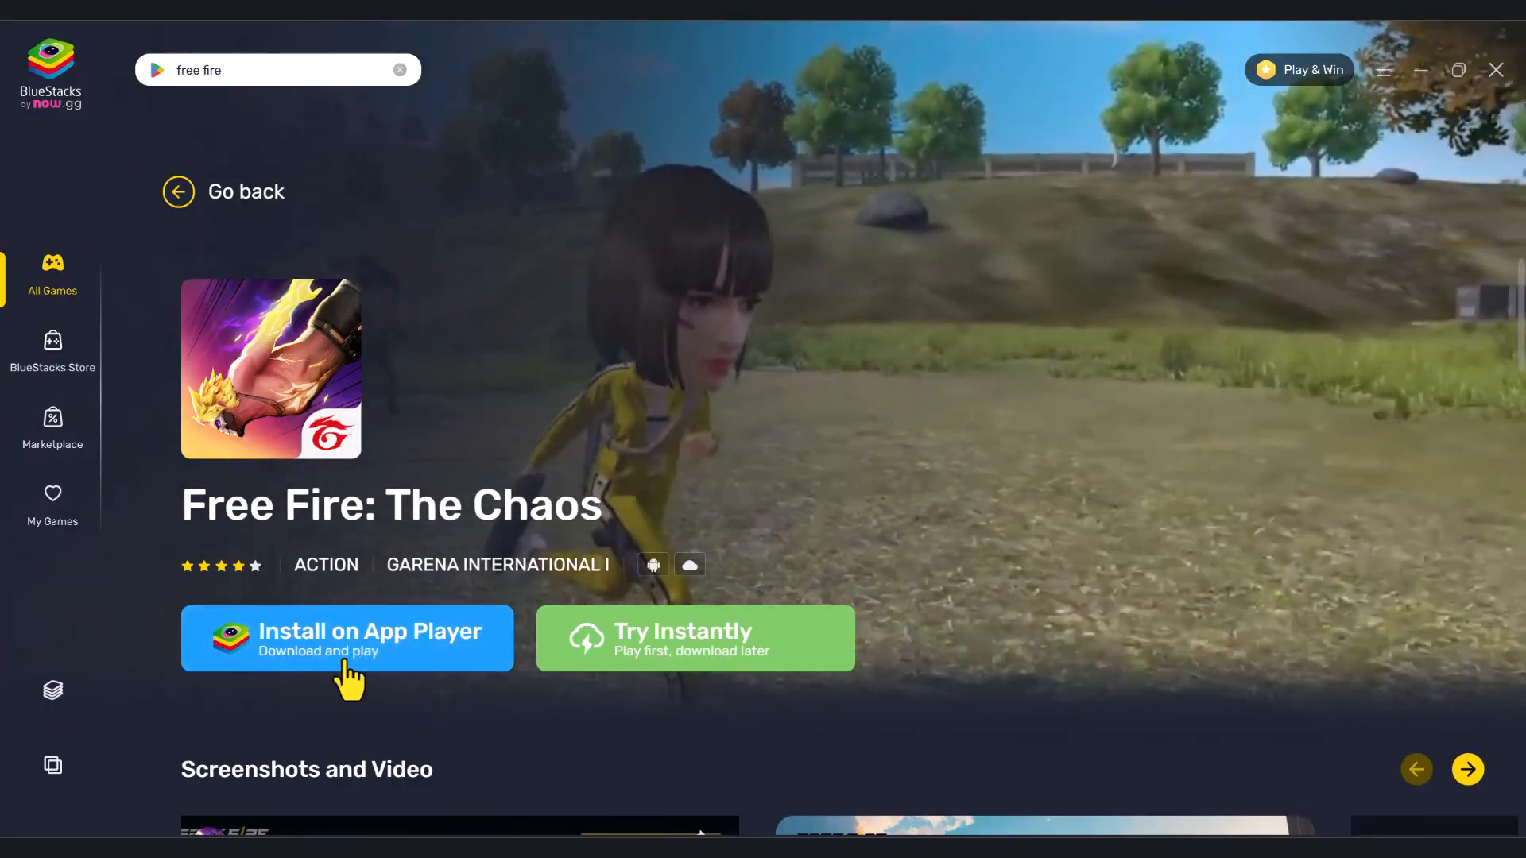
- Start the Free Fire download with 'Install on App Player'
click(346, 639)
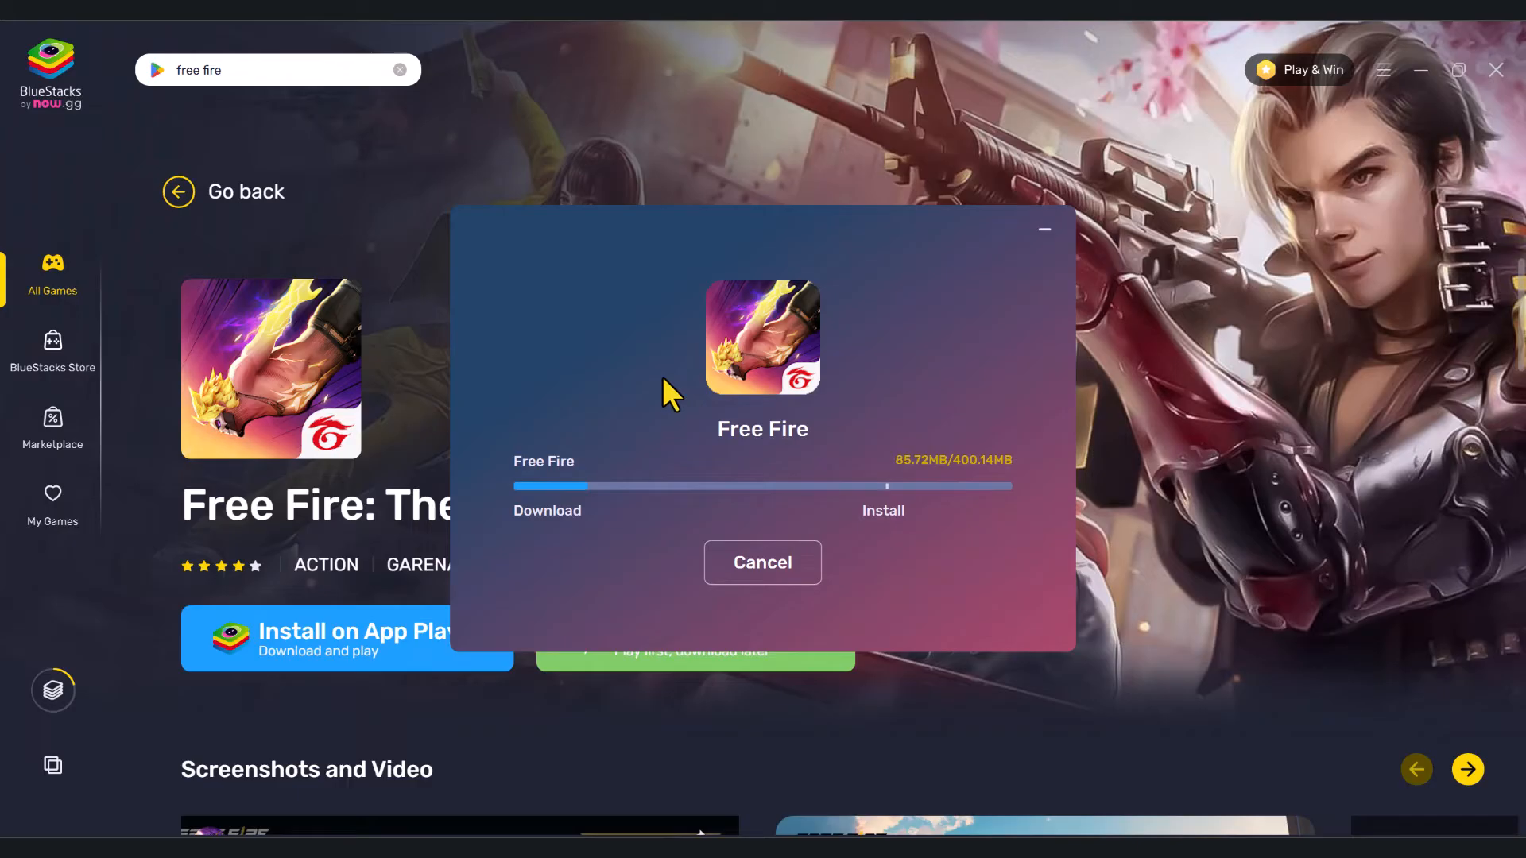
mouse_move(761, 366)
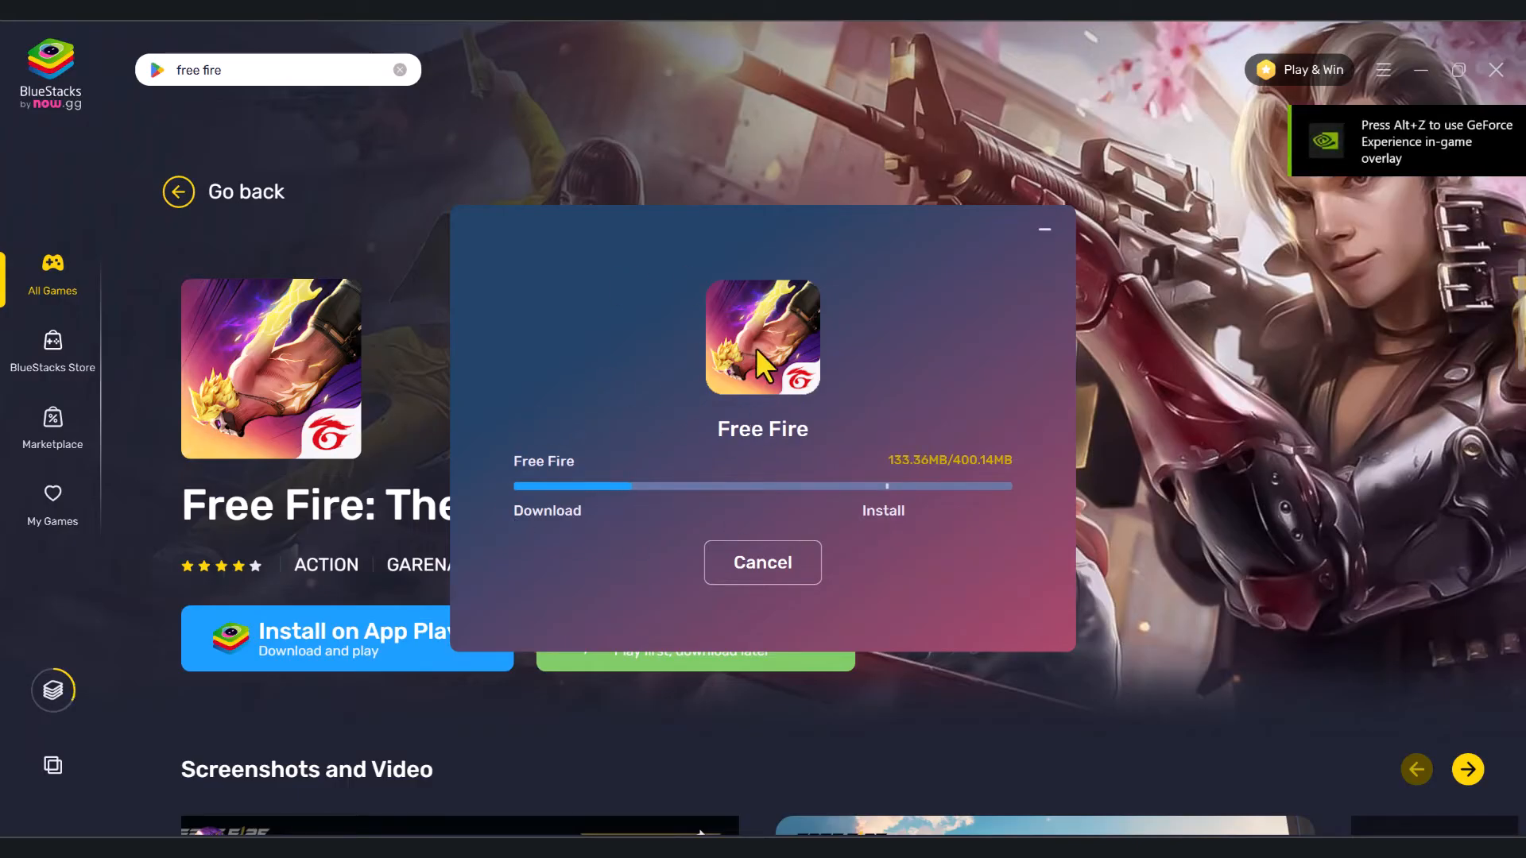
mouse_move(963, 450)
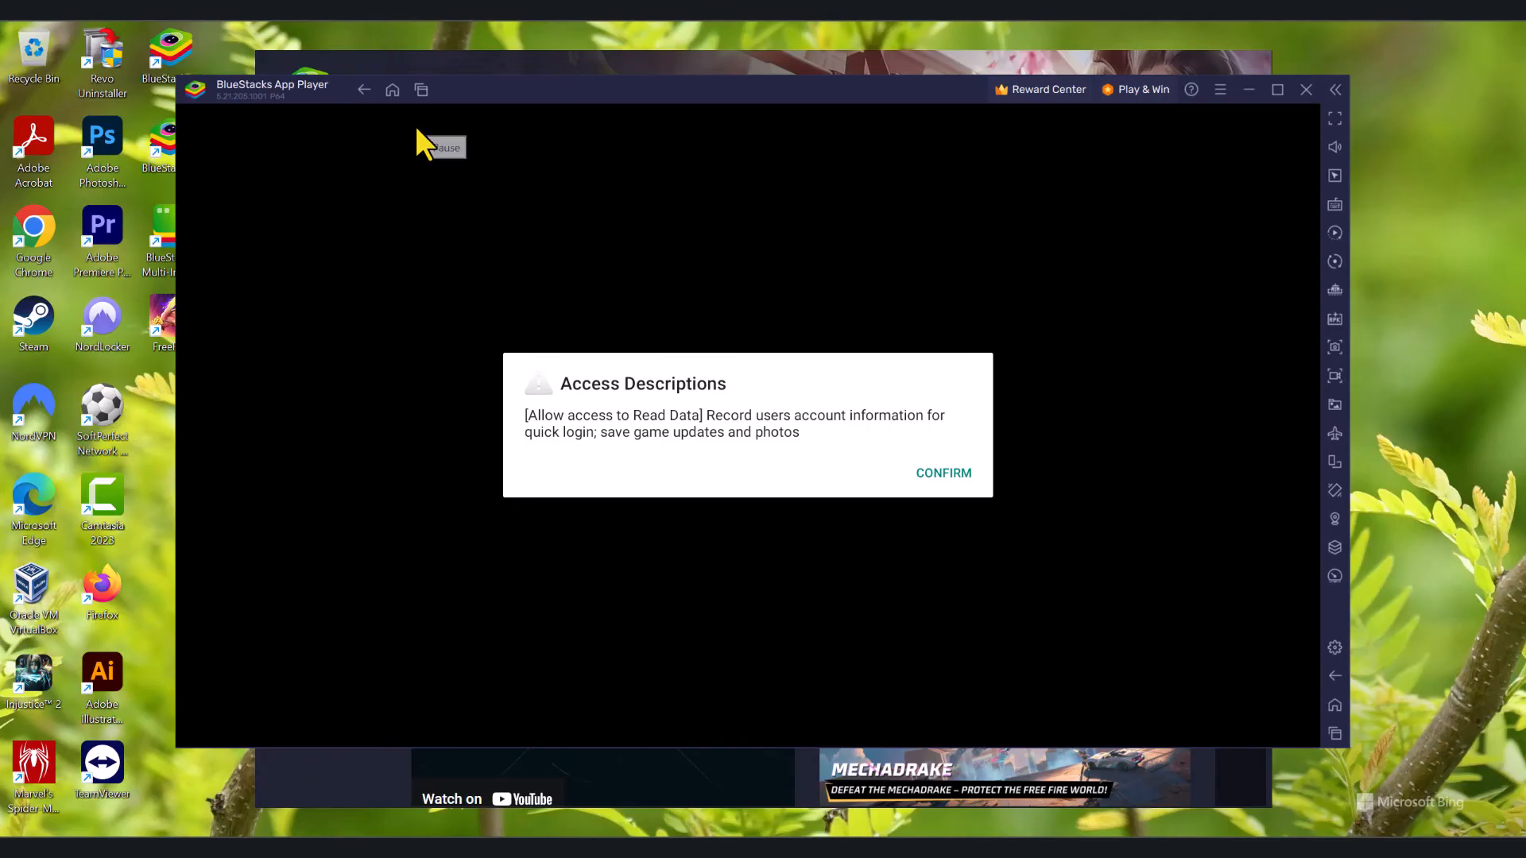
mouse_move(1056, 586)
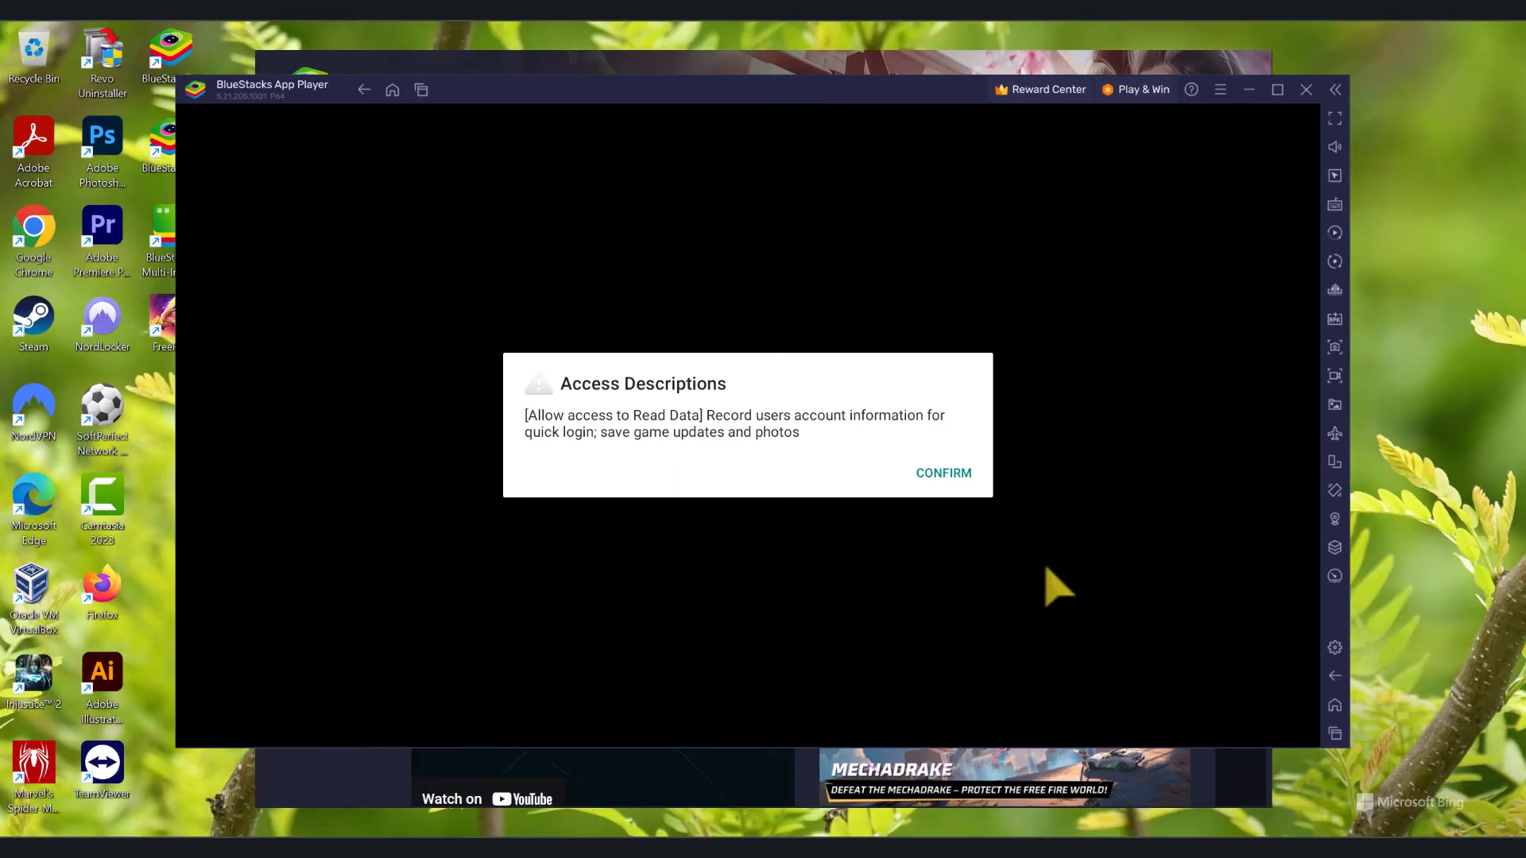
mouse_move(1057, 545)
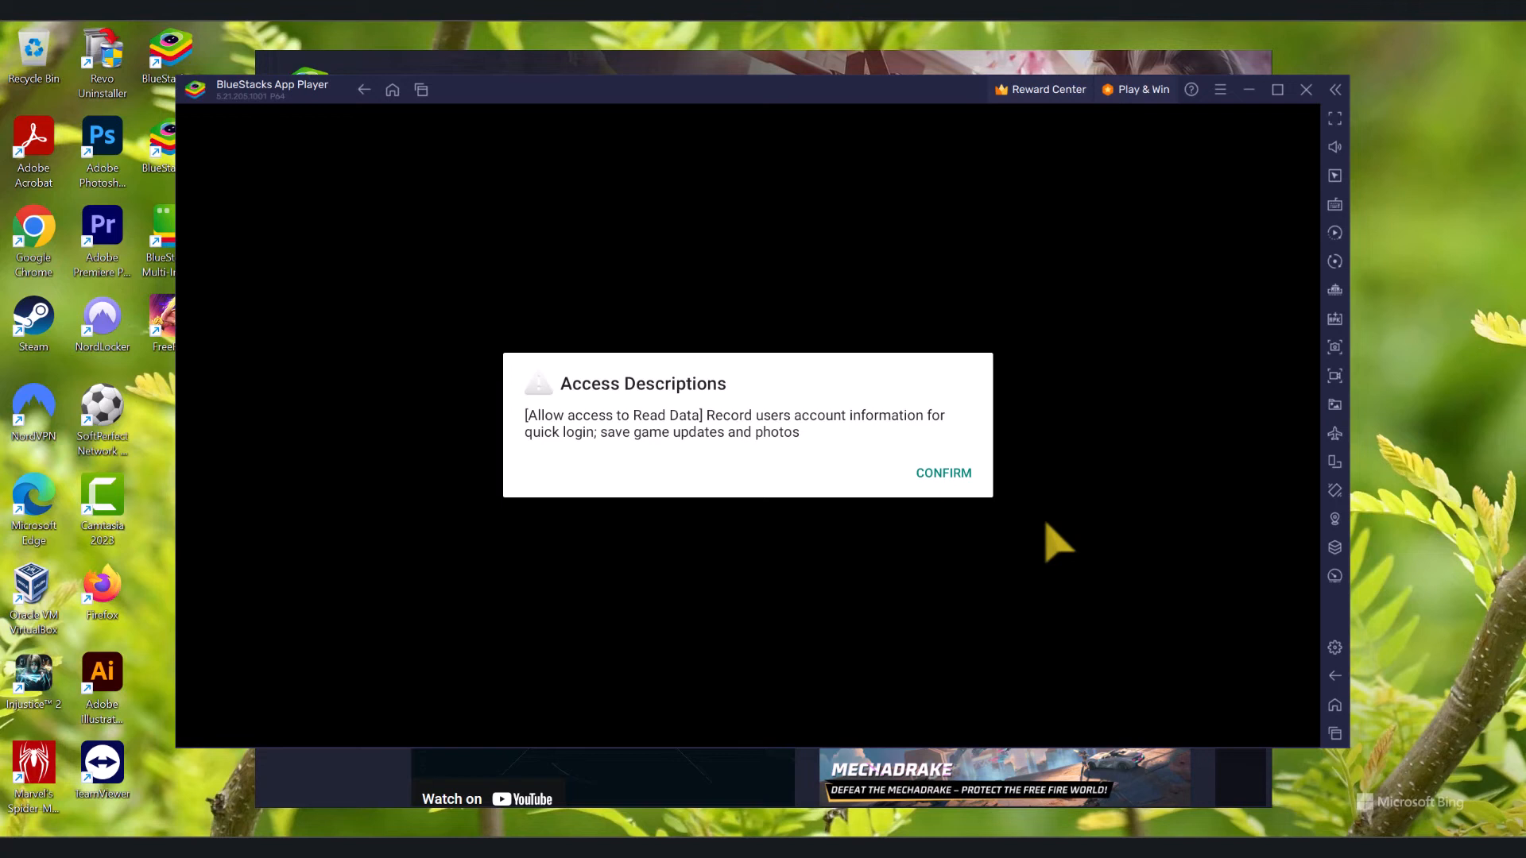
mouse_move(847, 679)
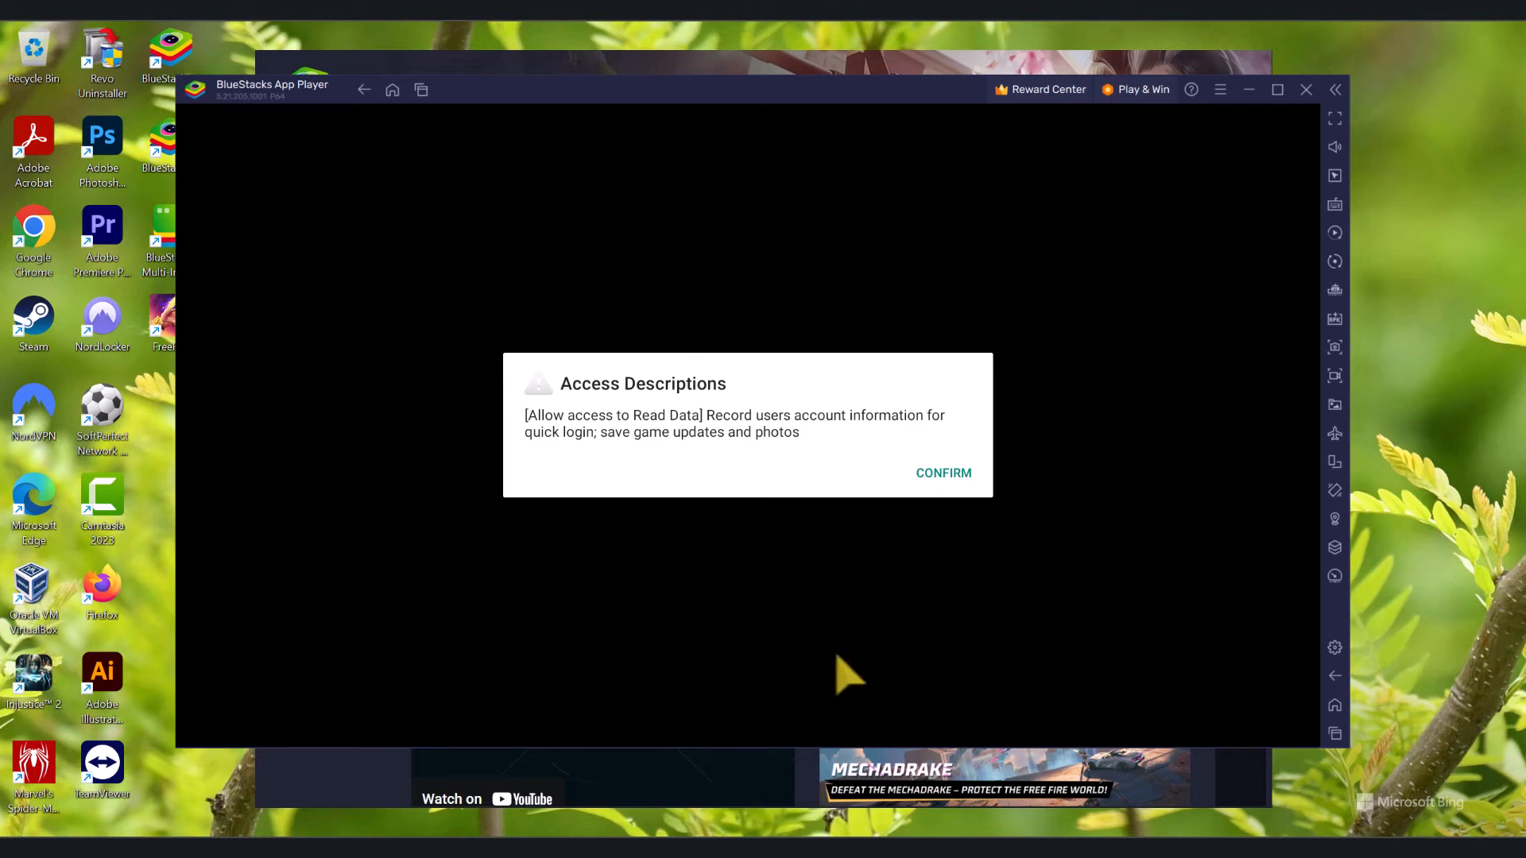
mouse_move(531, 408)
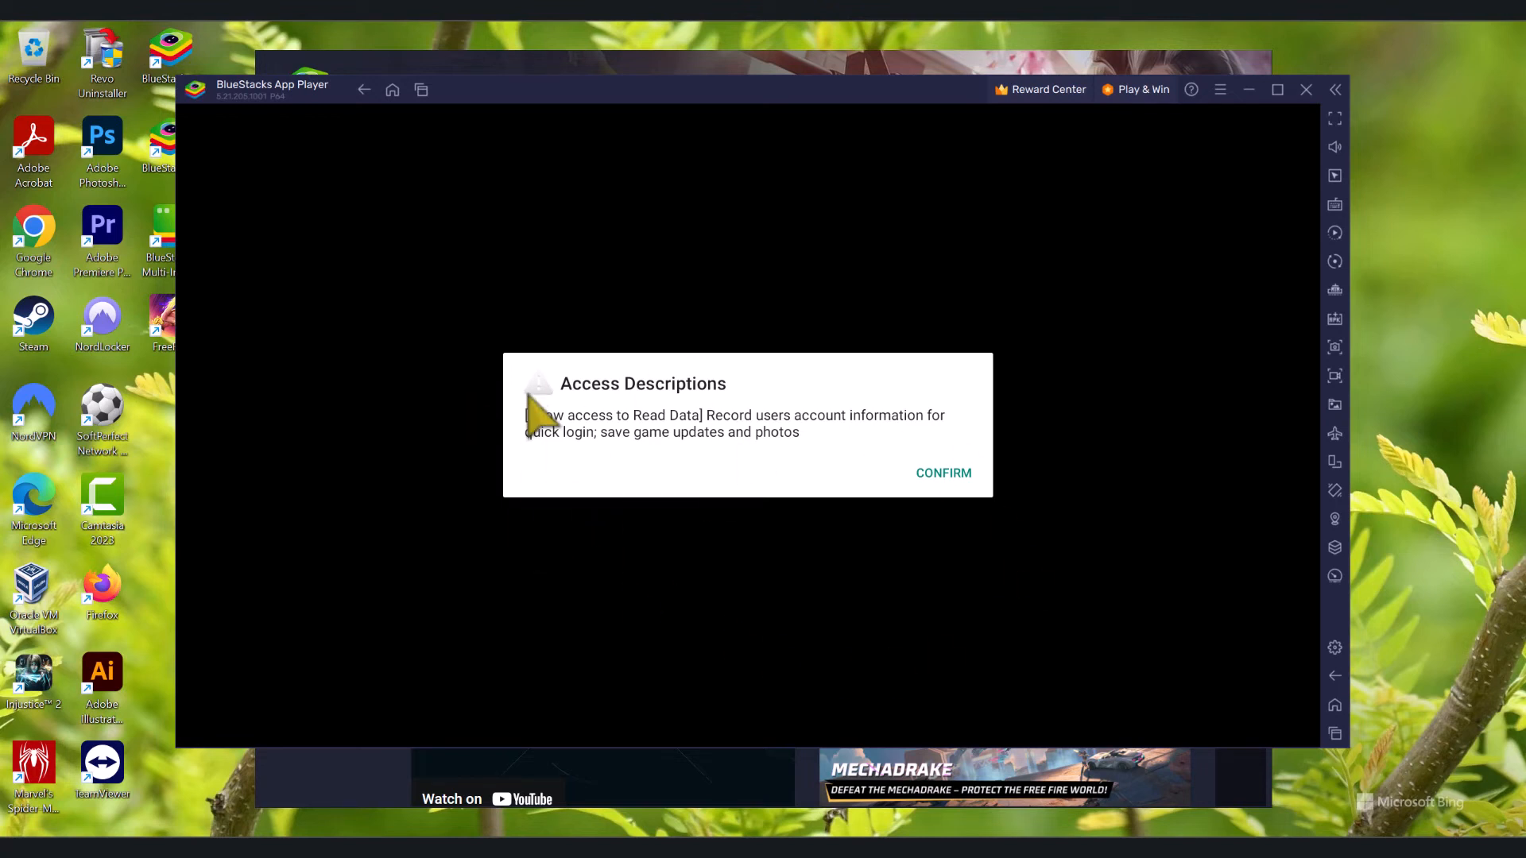
- Confirm Free Fire's Access Descriptions and allow its photos, media and files permission
click(941, 473)
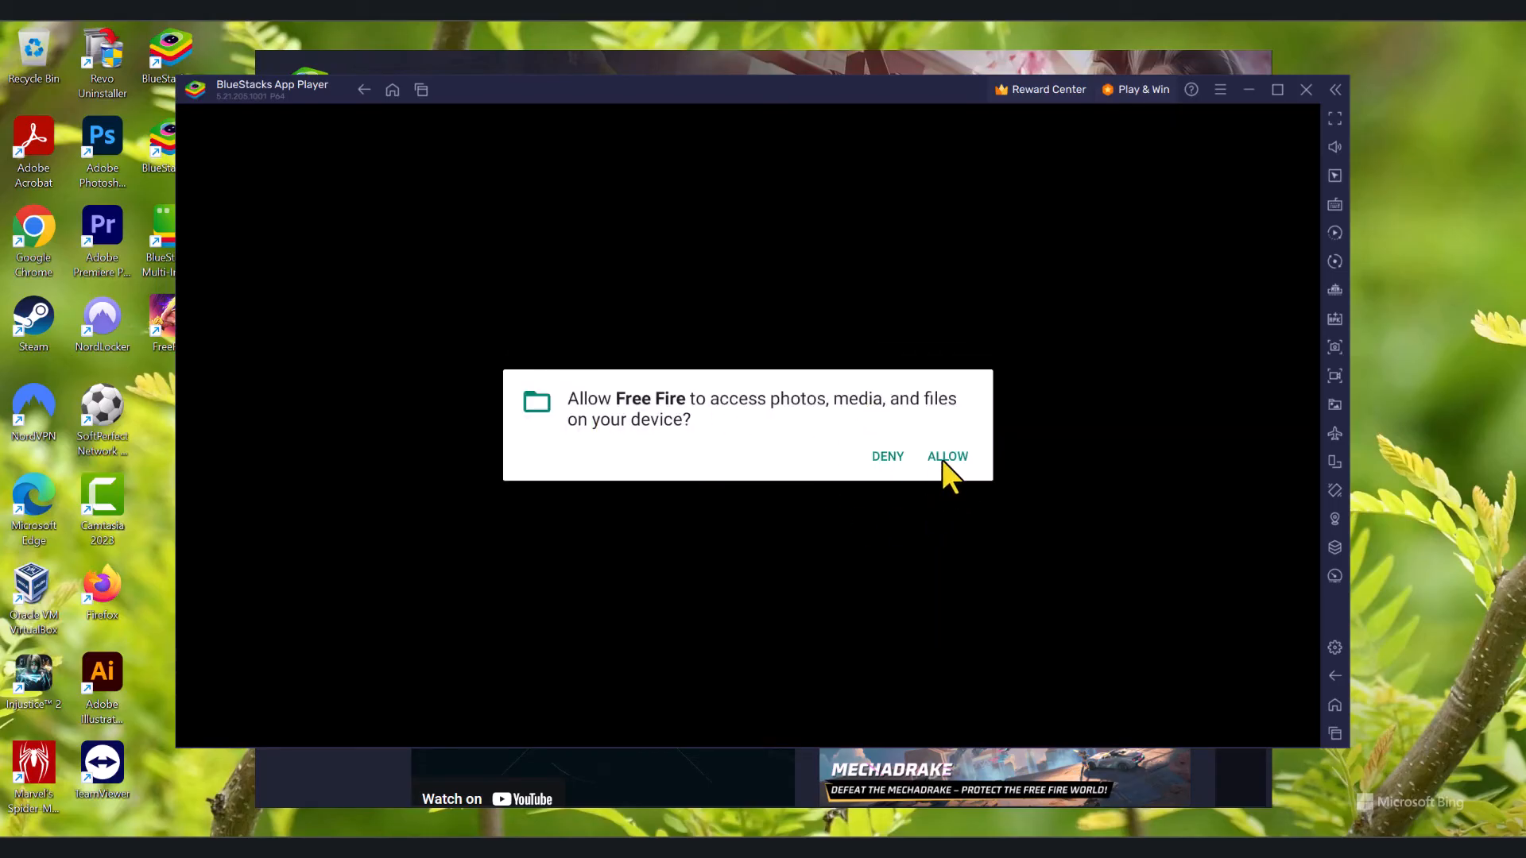
click(945, 456)
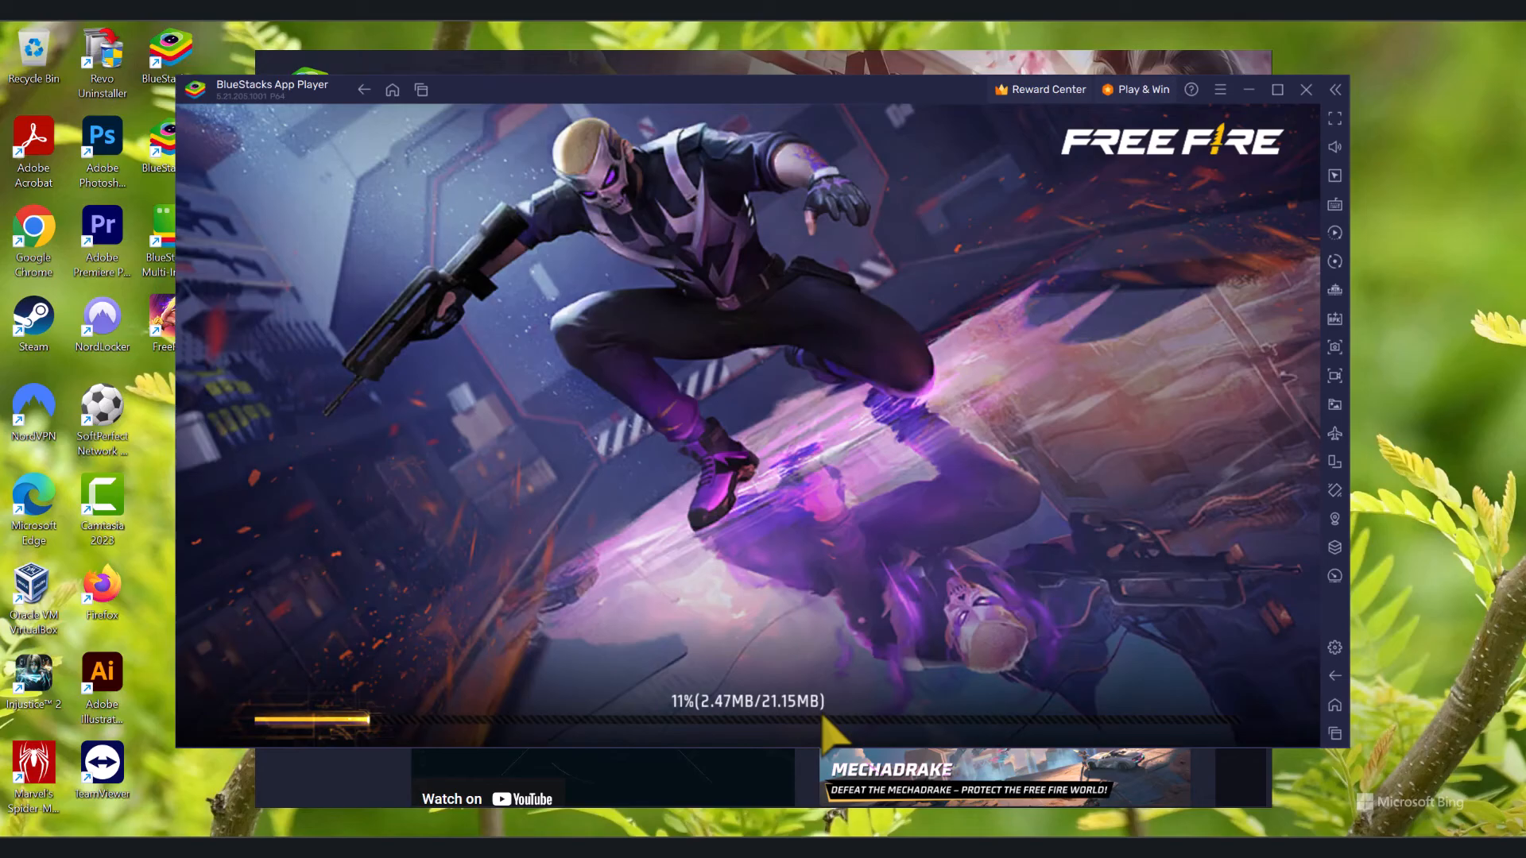
- Maximize the App Player so Free Fire fills the screen while resources download
click(1276, 89)
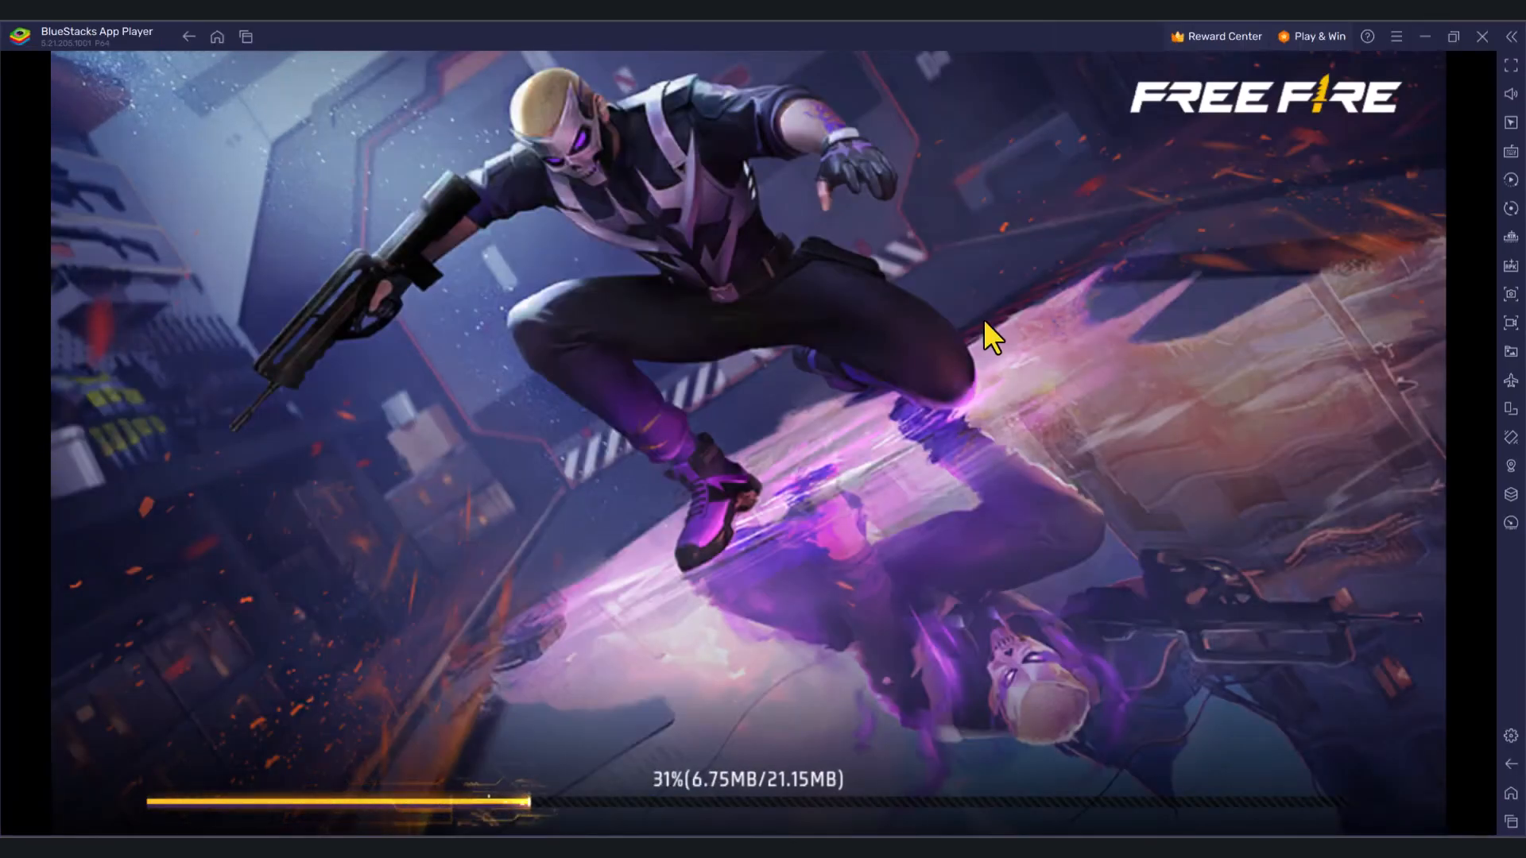
mouse_move(812, 567)
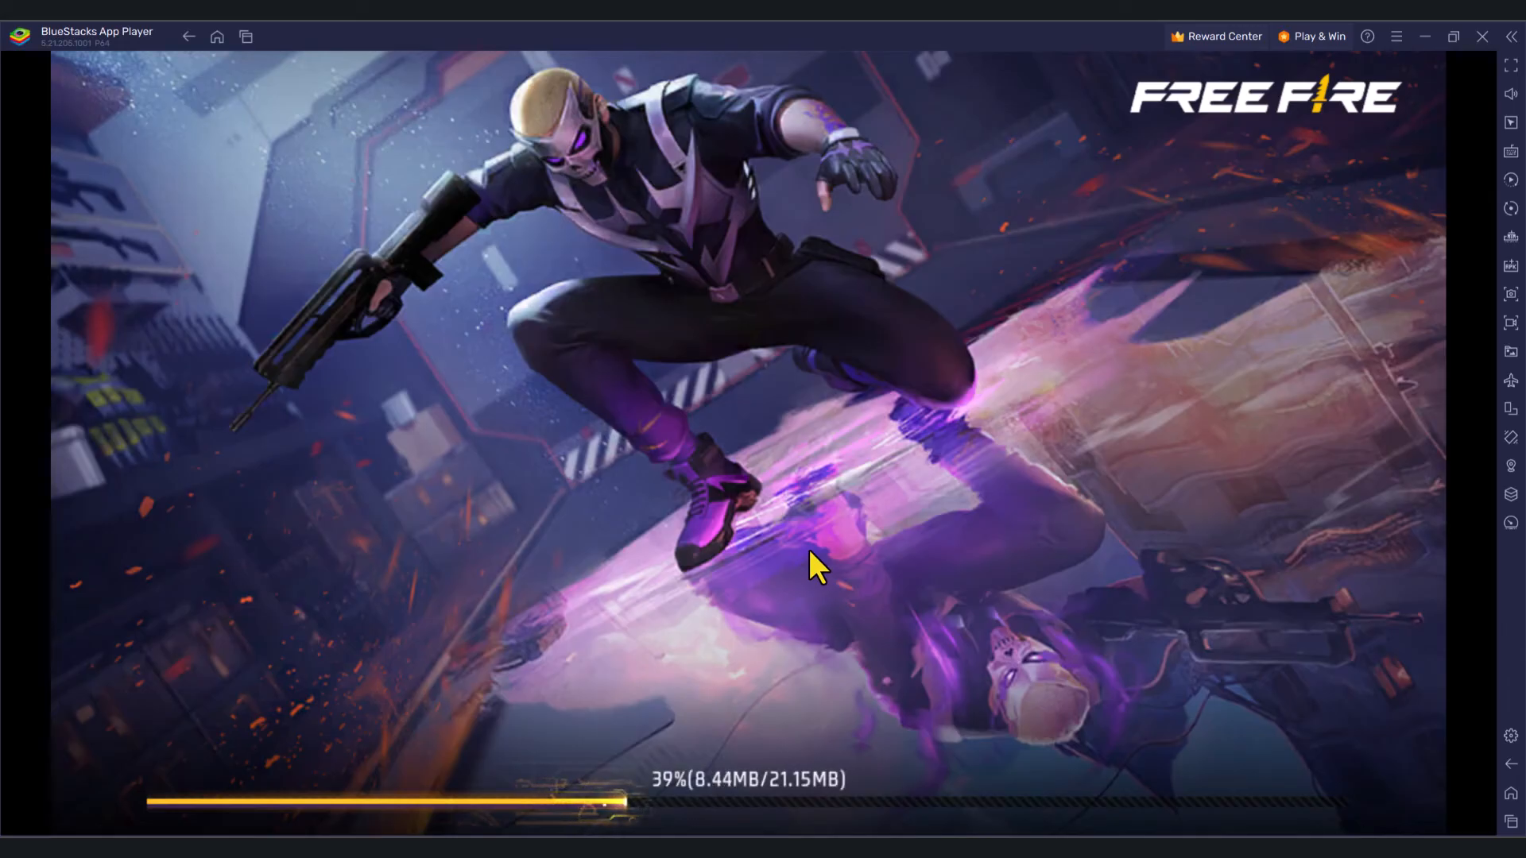